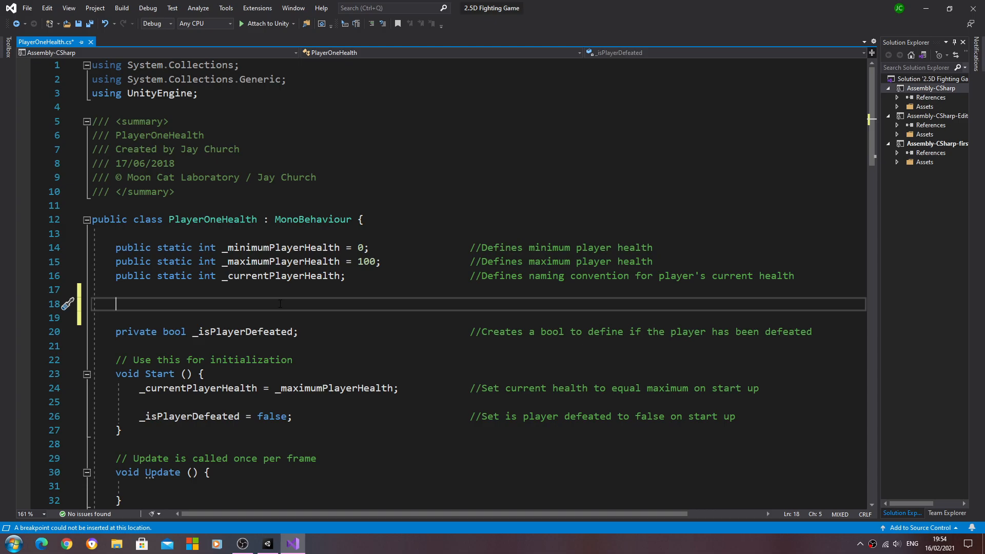
- Declare the field 'private GameObject _opponentGO;' in PlayerOneHealth
text(private)
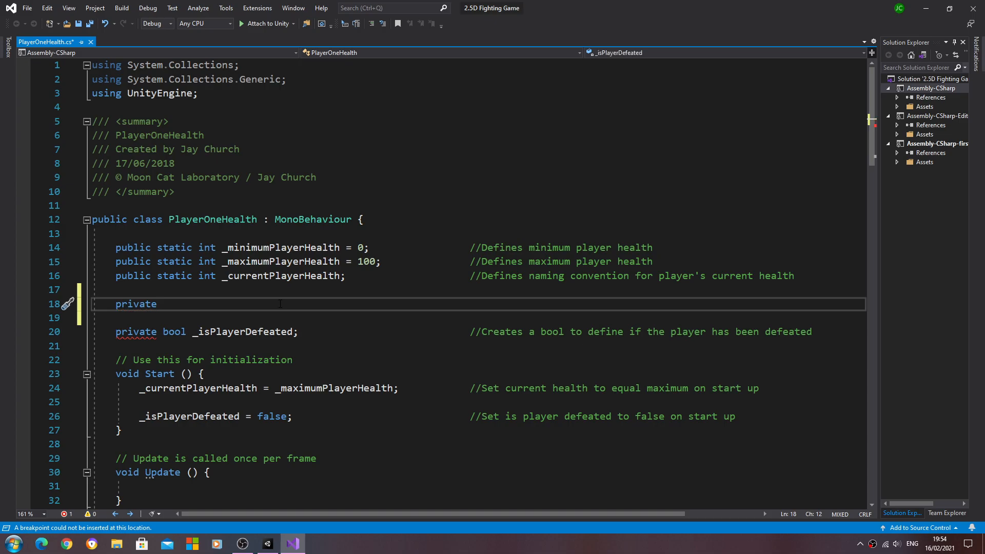
text(GameObject)
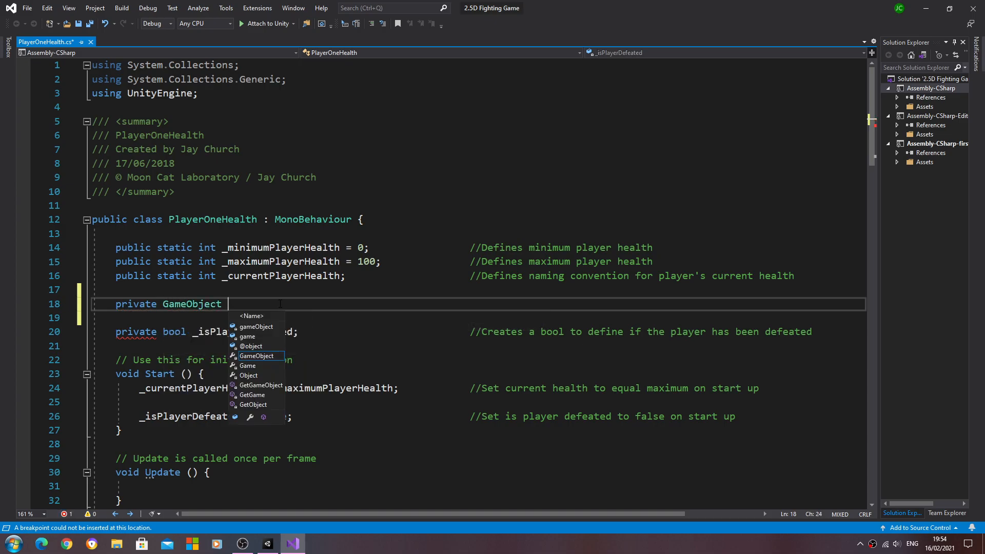
text(_)
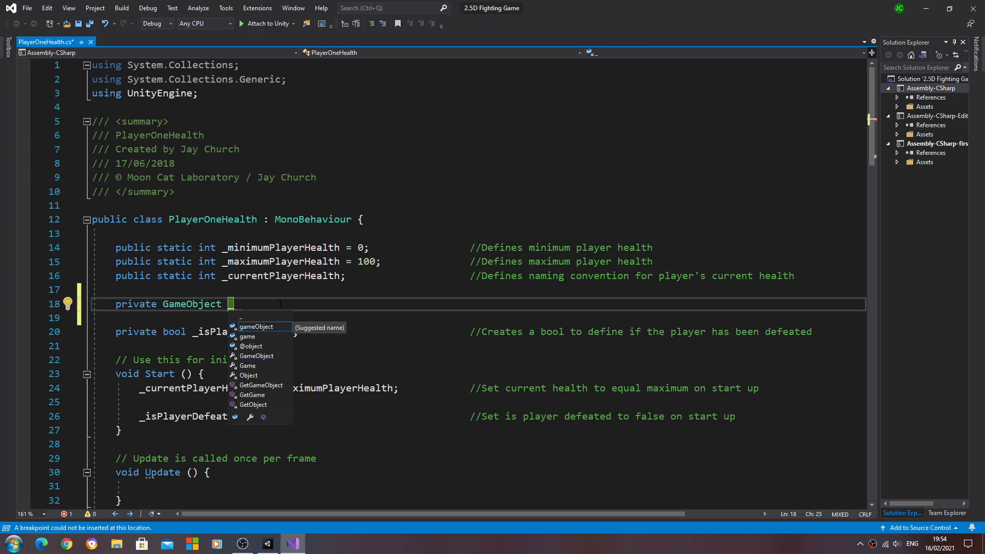
text(_opponen)
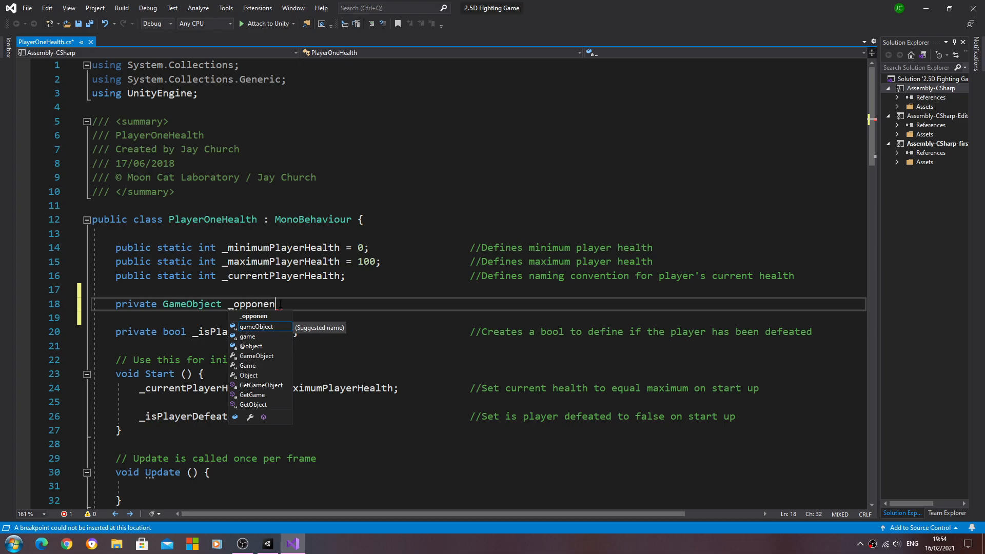
text(t)
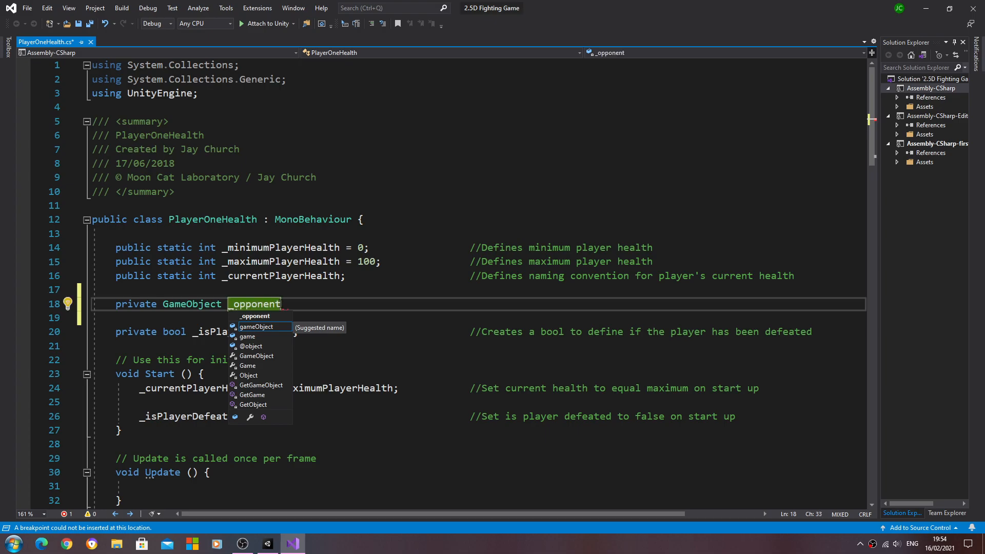
text(GO;)
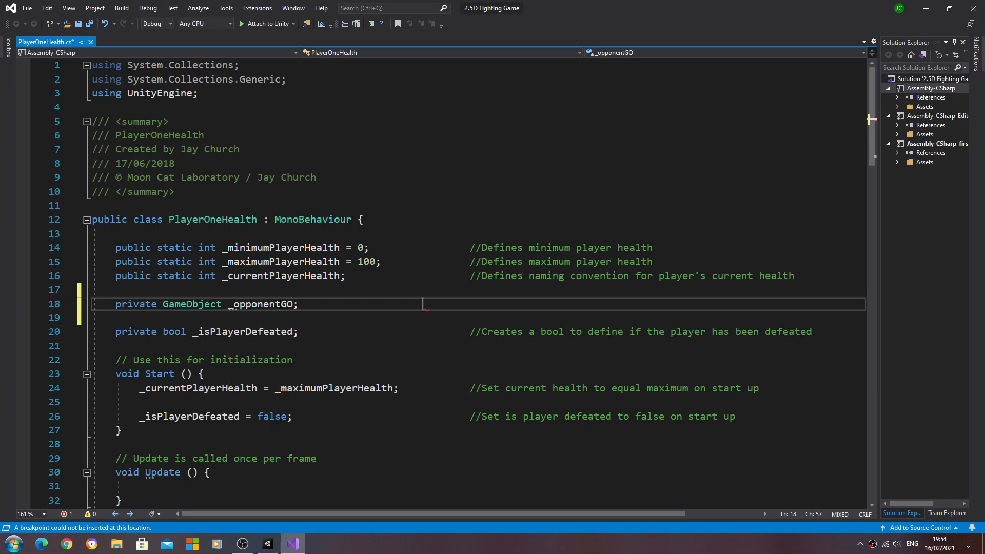
- Comment the field as '//Defines naming convention for the opponents game object'
text(//)
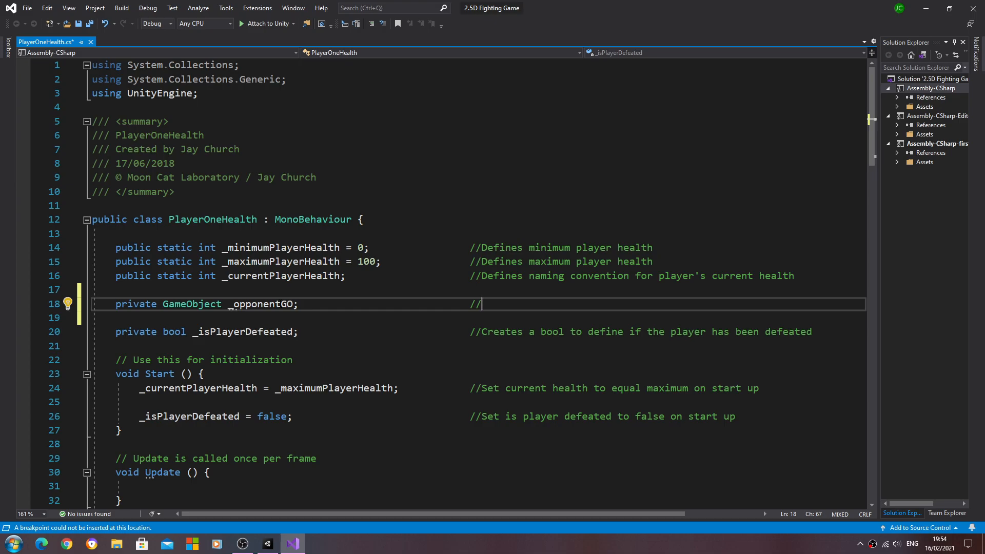
text(D)
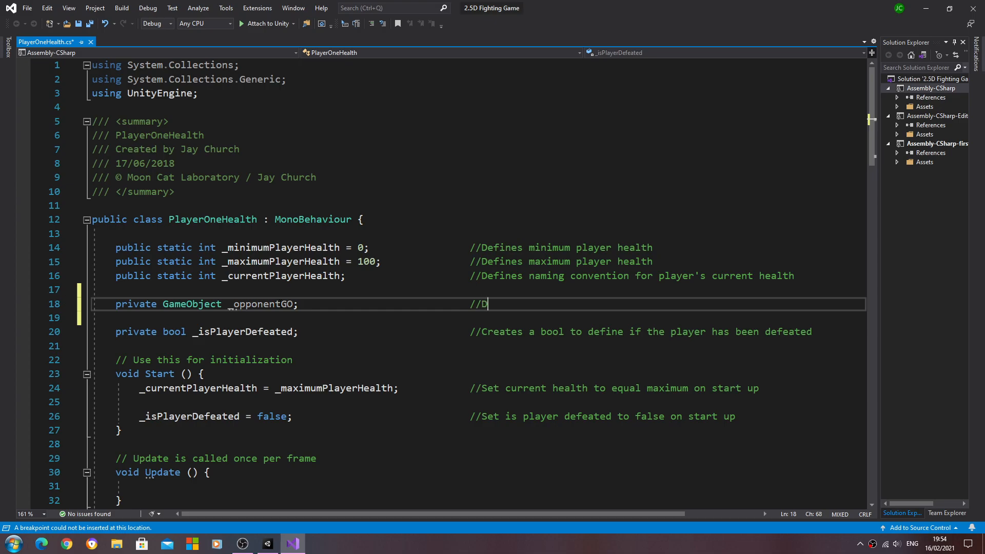
text(efines)
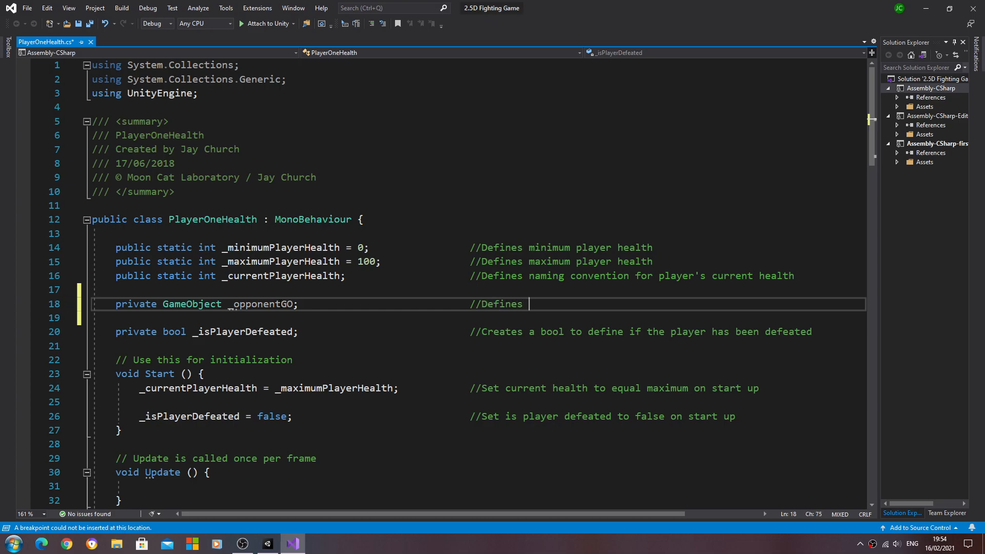
text(naming vo)
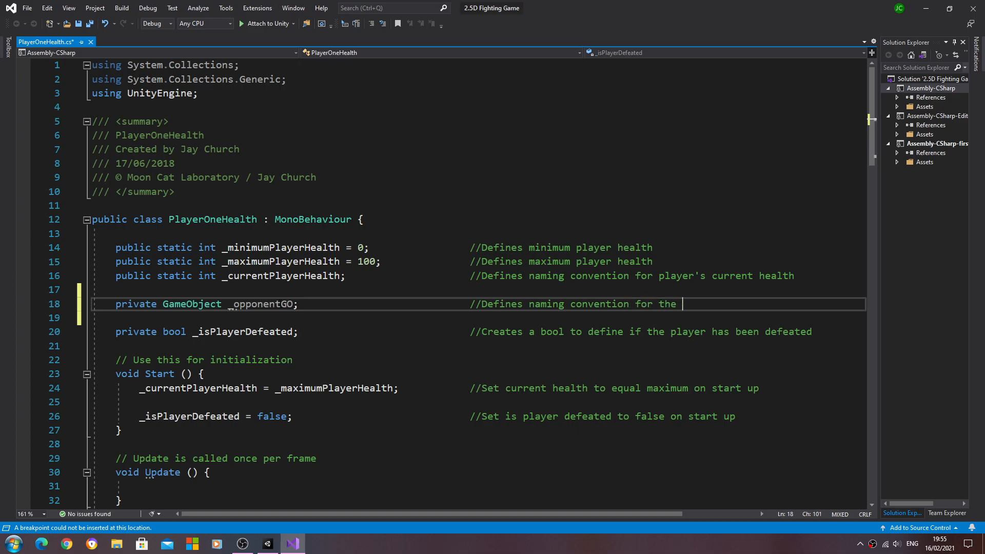
text(o)
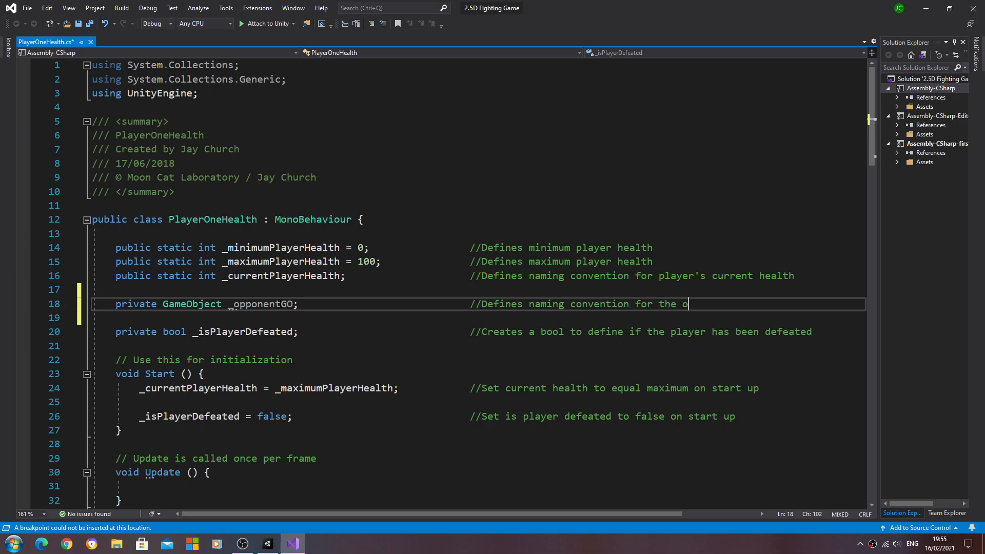
text(pponents game o)
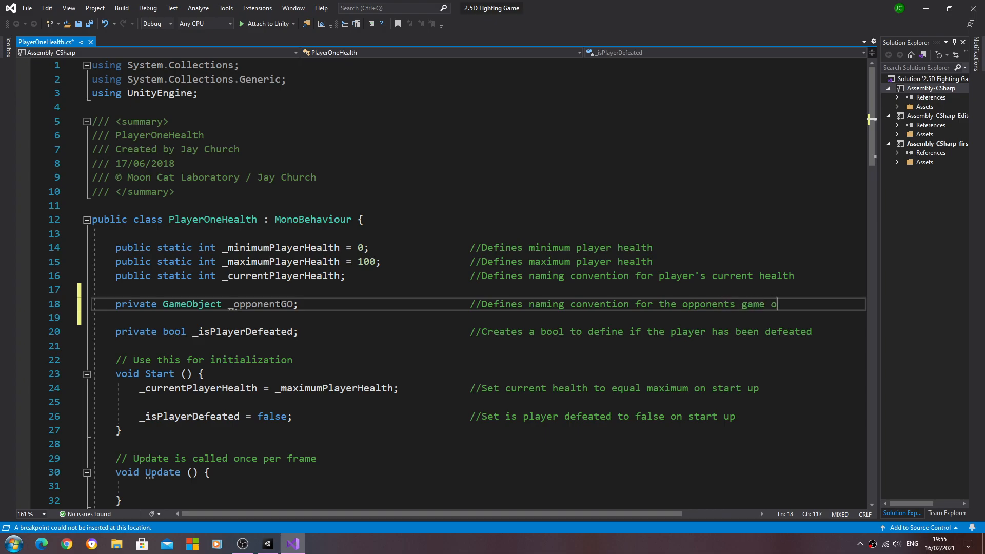
text(bject)
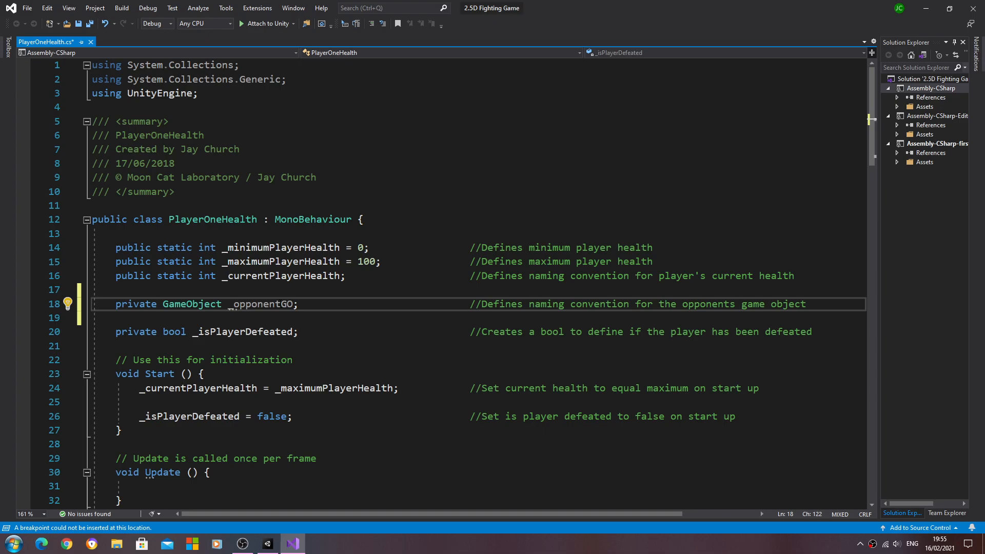
- Add '_opponentGO = FightCamera._opponent;' on a new line inside Start
scroll(down, 3)
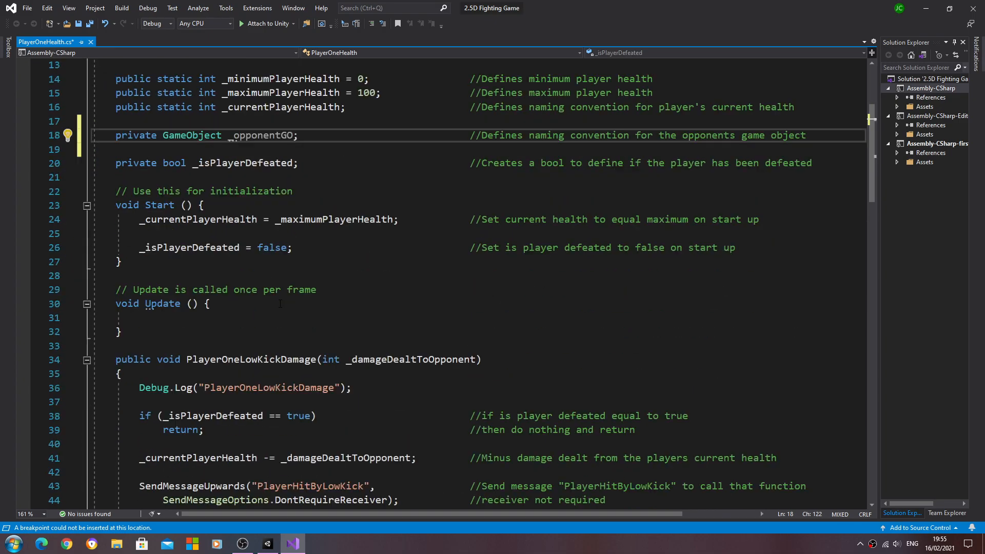
click(734, 247)
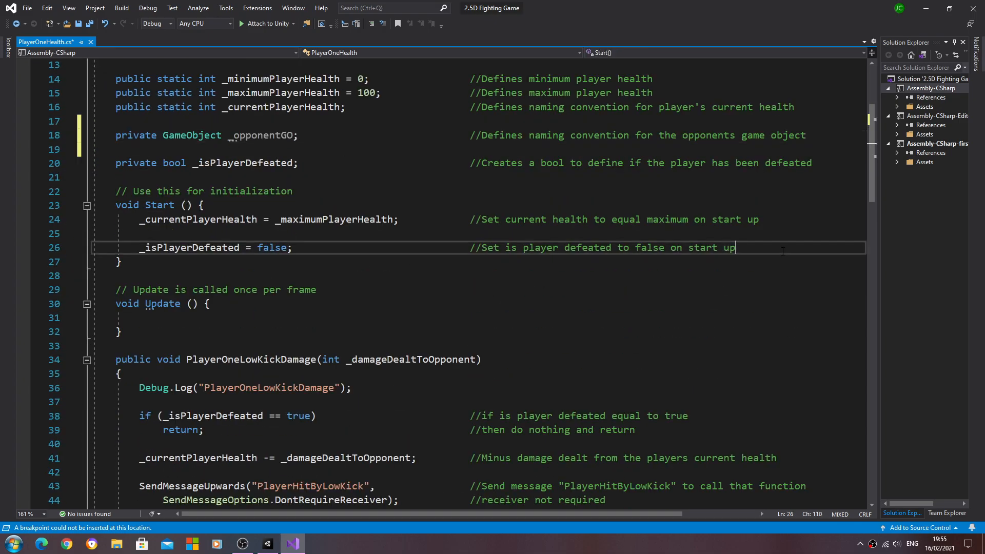
key(enter)
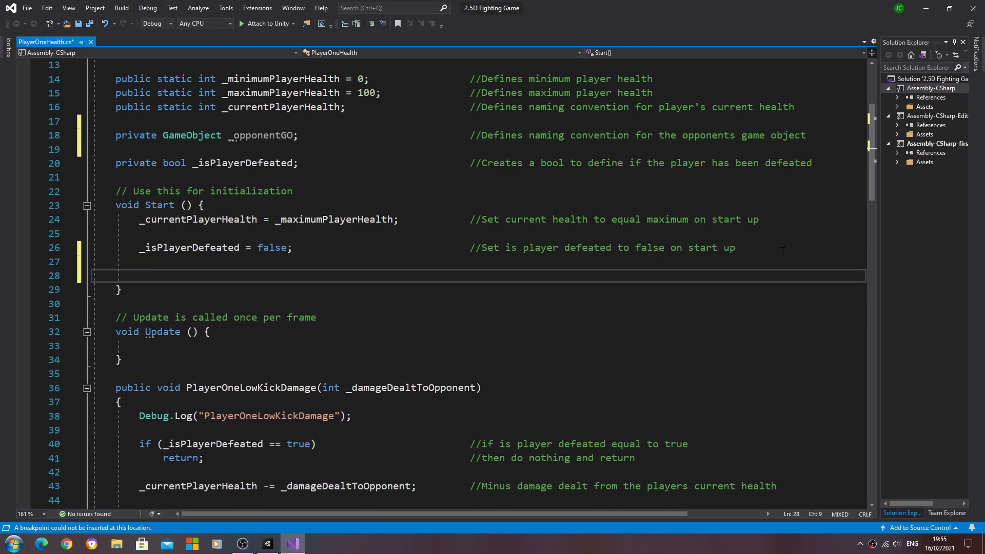
text(_o)
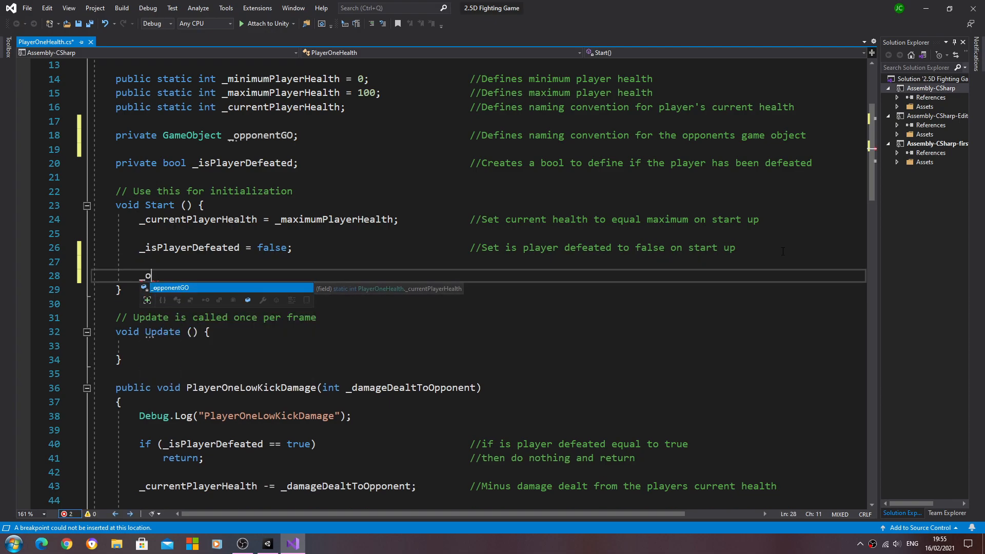
text(pponentGO)
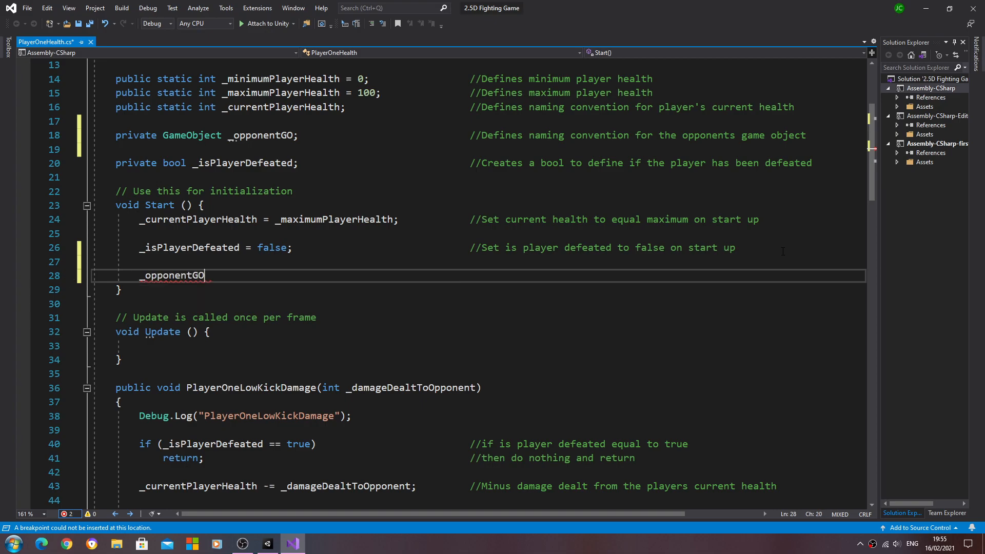
double_click(171, 275)
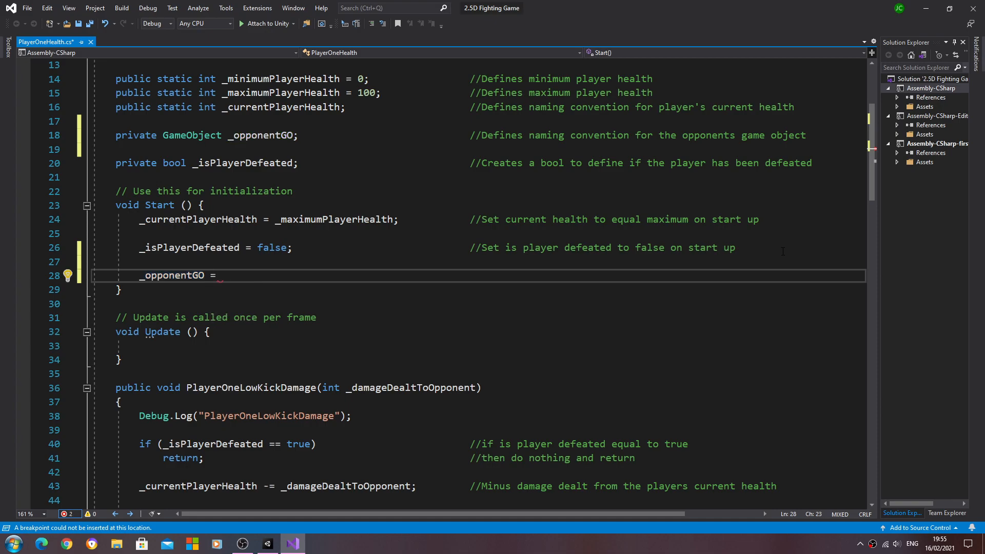
text(FightCamera)
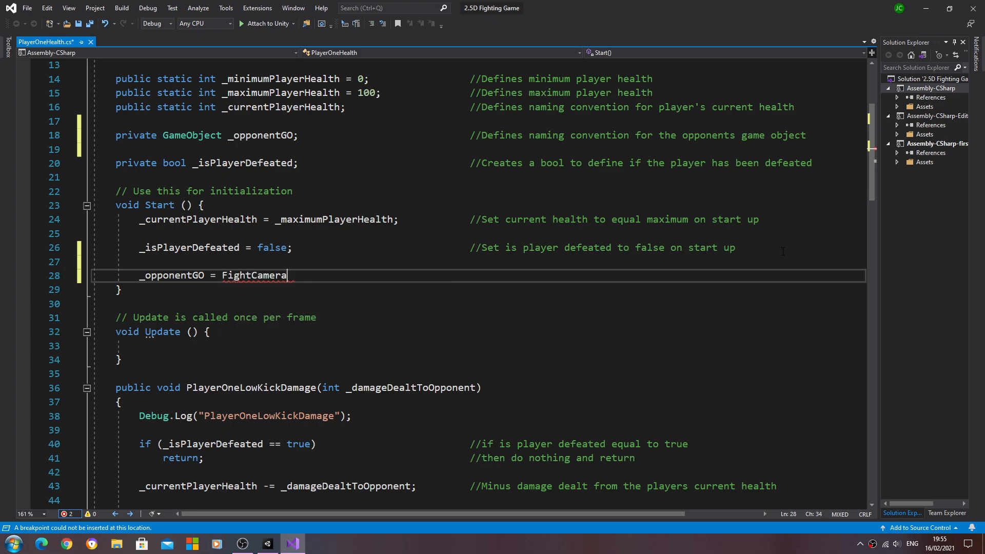
text(._opponent;)
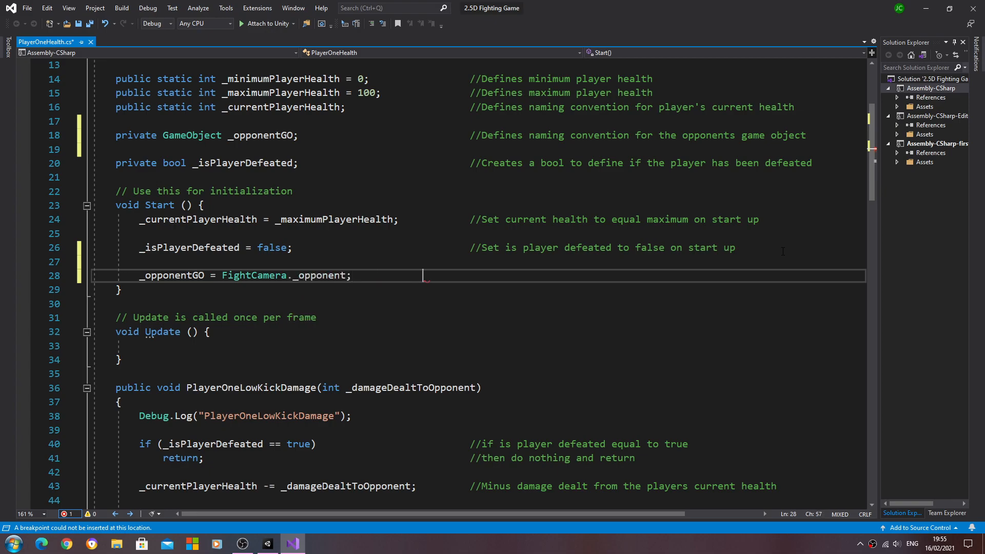
- Comment the assignment as setting _opponentGO from FightCamera's _opponent, pasting the name
text(//)
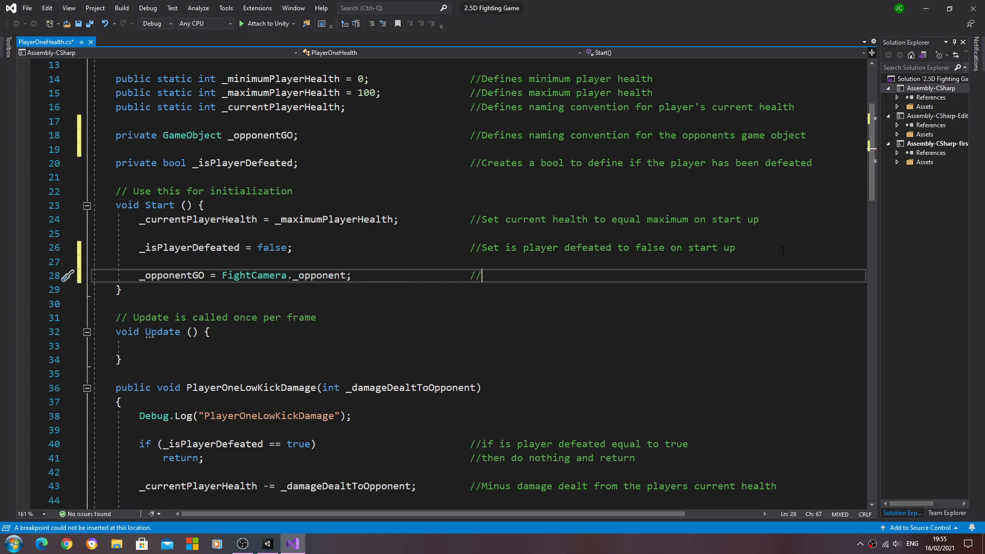
text(Set)
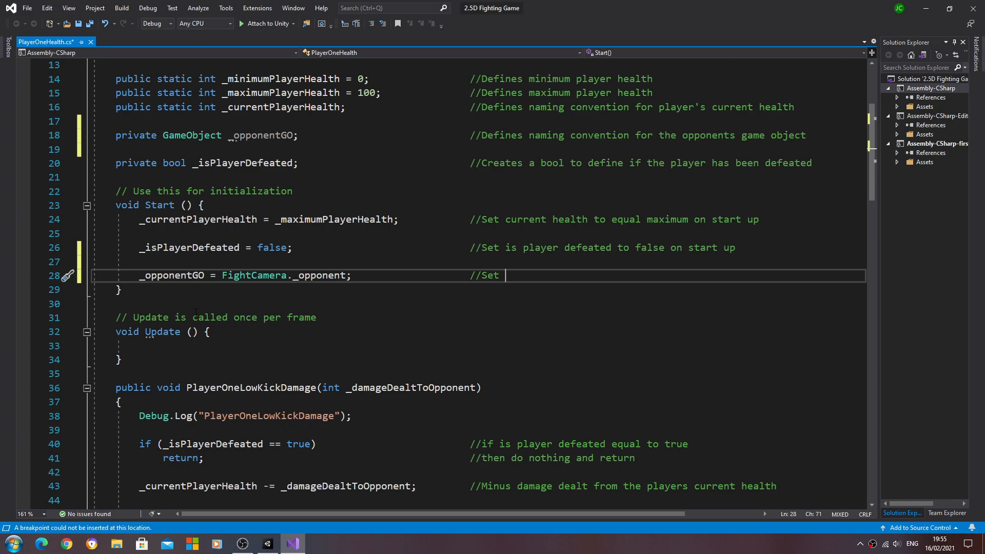
right_click(171, 275)
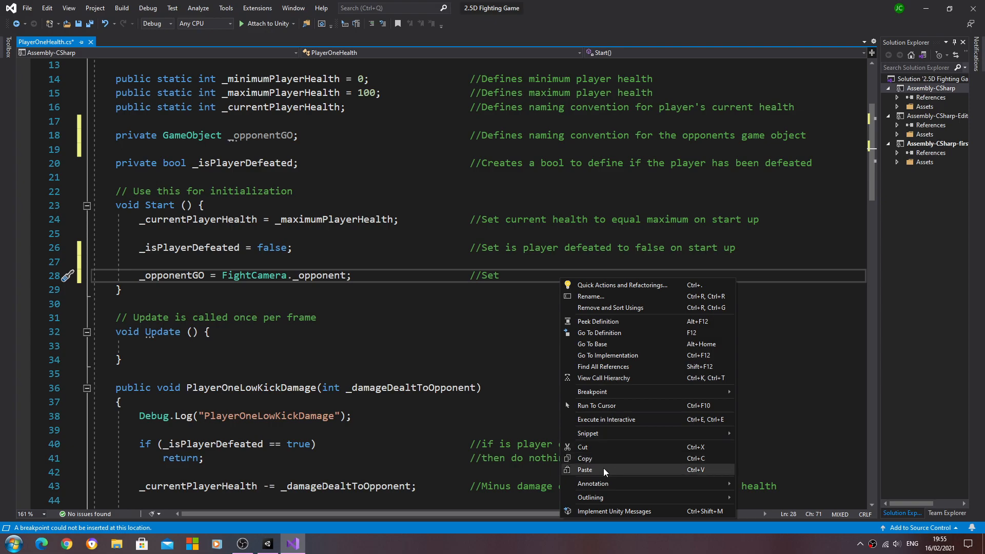
click(584, 469)
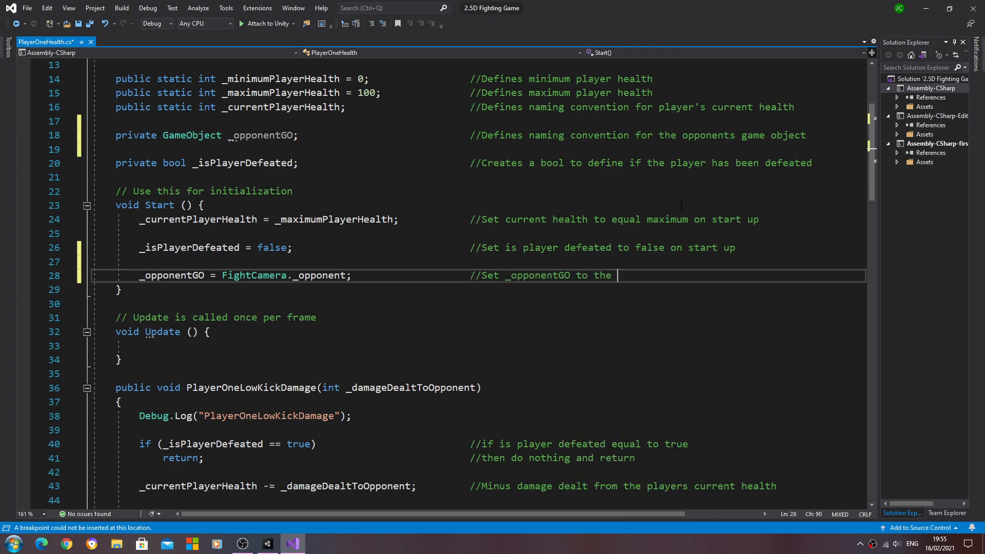
text(_opponent from the)
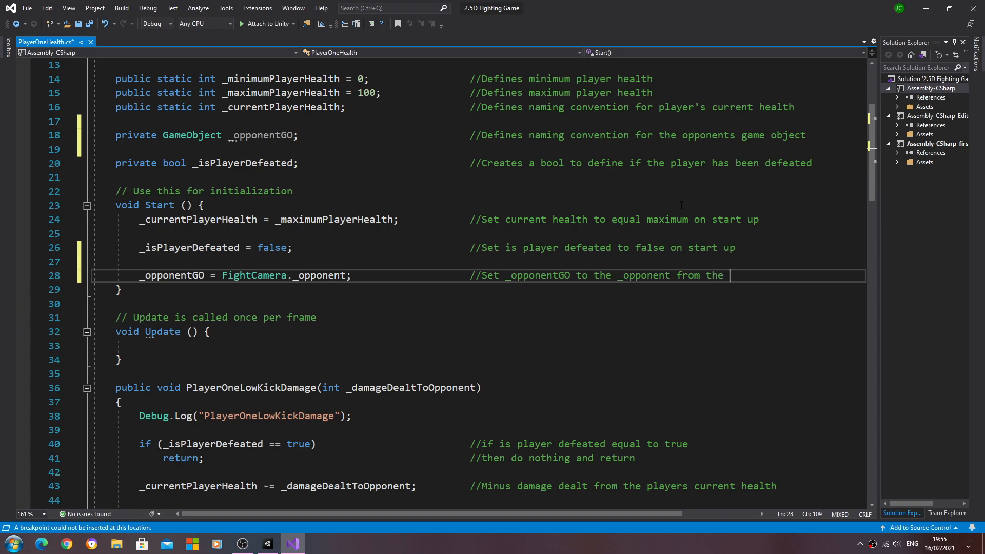
text(FightCamera script)
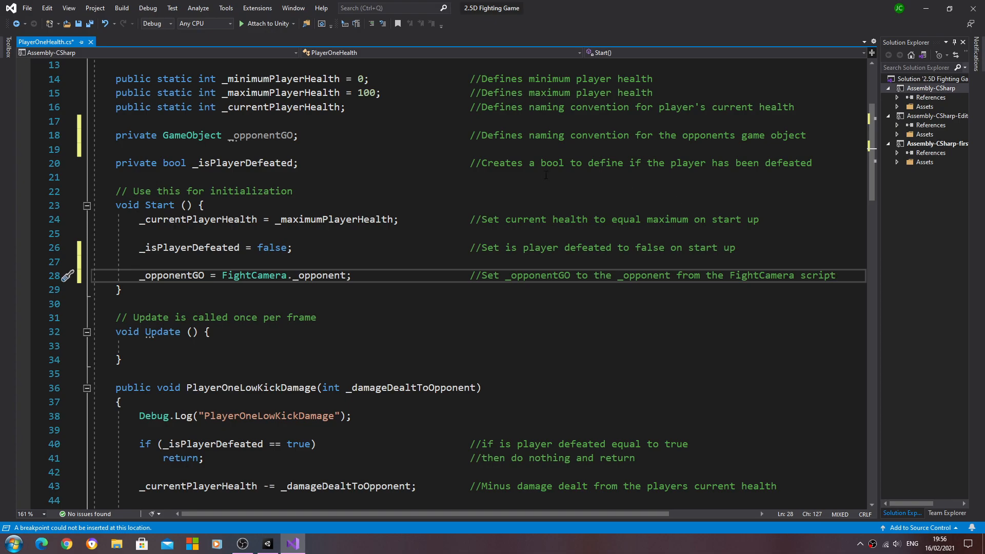
- Write 'if (_currentPlayerHealth == 0)' inside Update and begin its explanatory comment
click(251, 344)
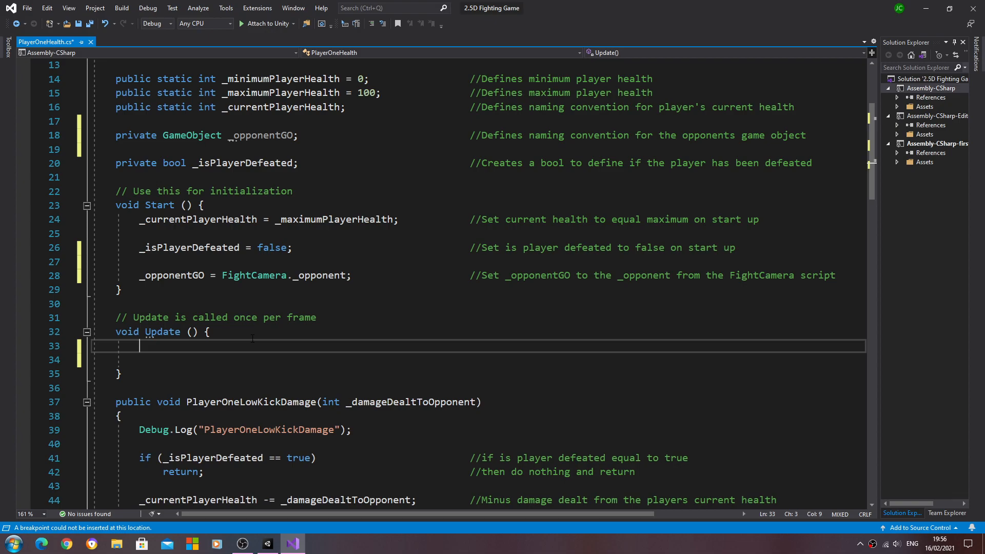
text(if)
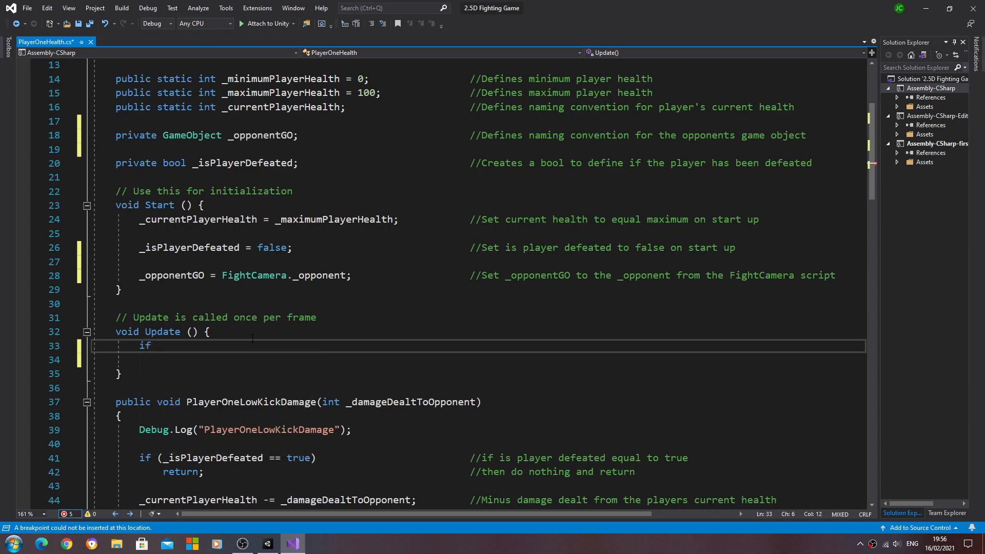
text(())
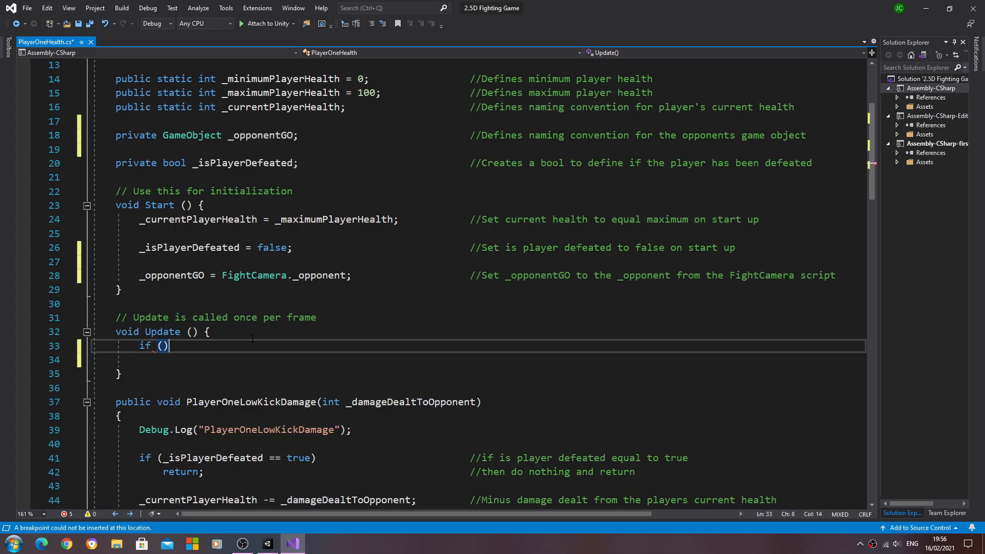
text(_)
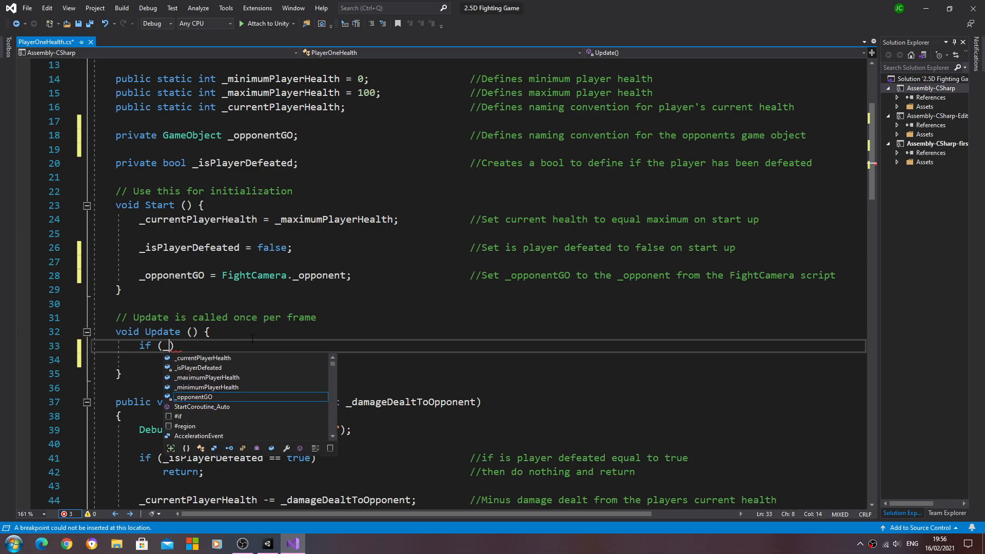
text(currentPlayerHealth)
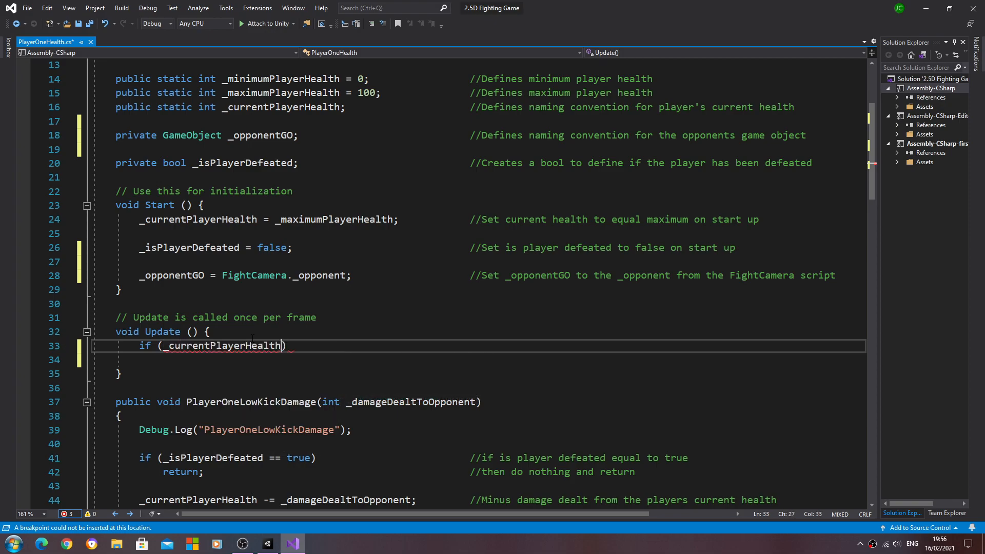
text(==)
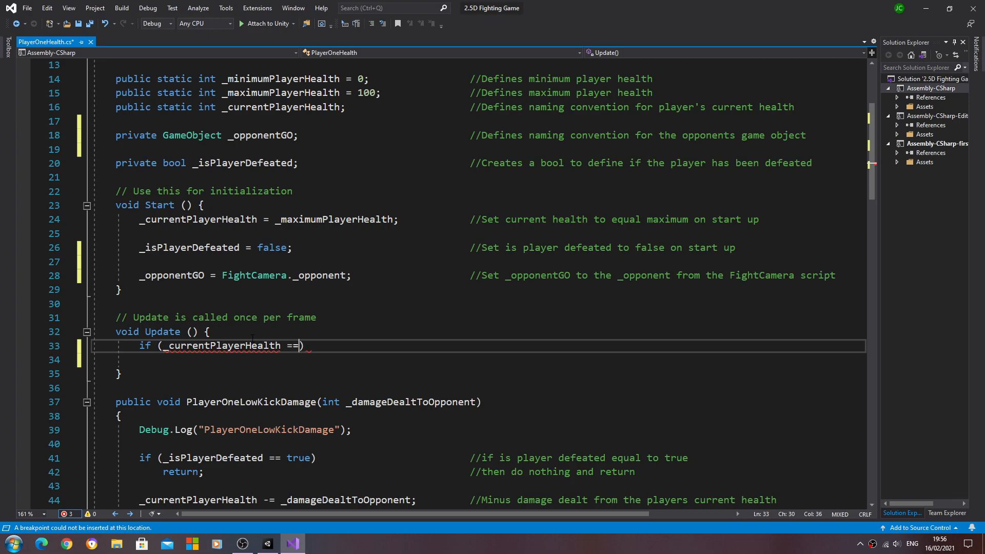
text(0))
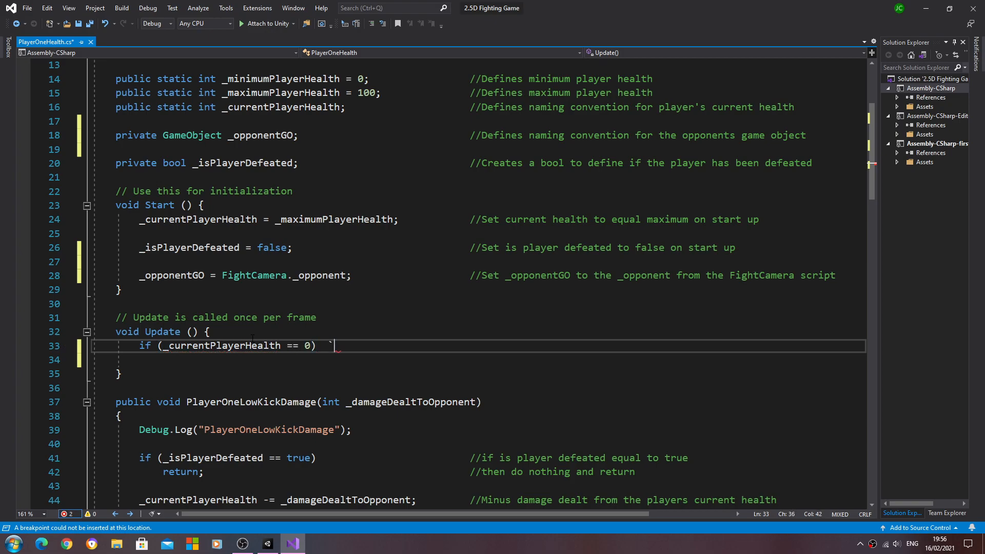
click(447, 346)
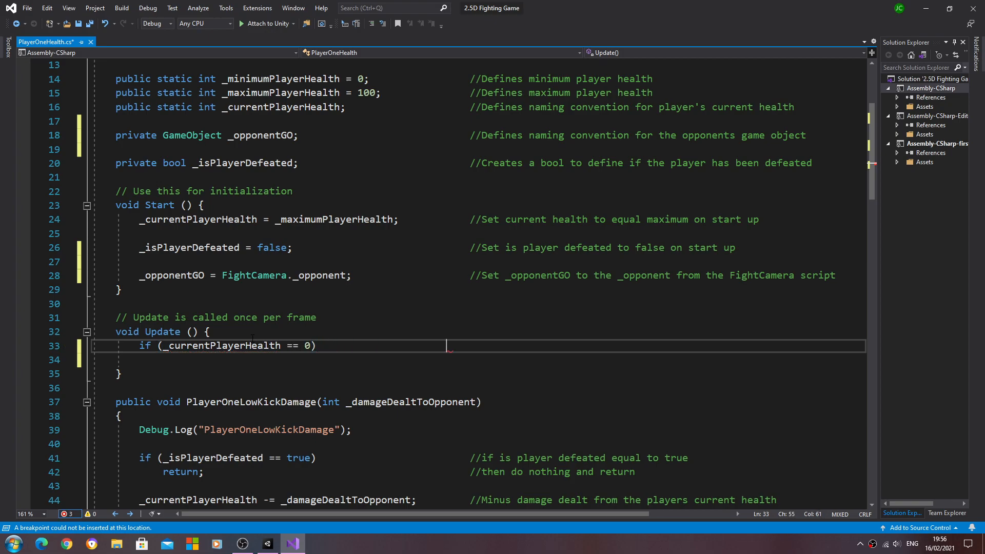
text(//)
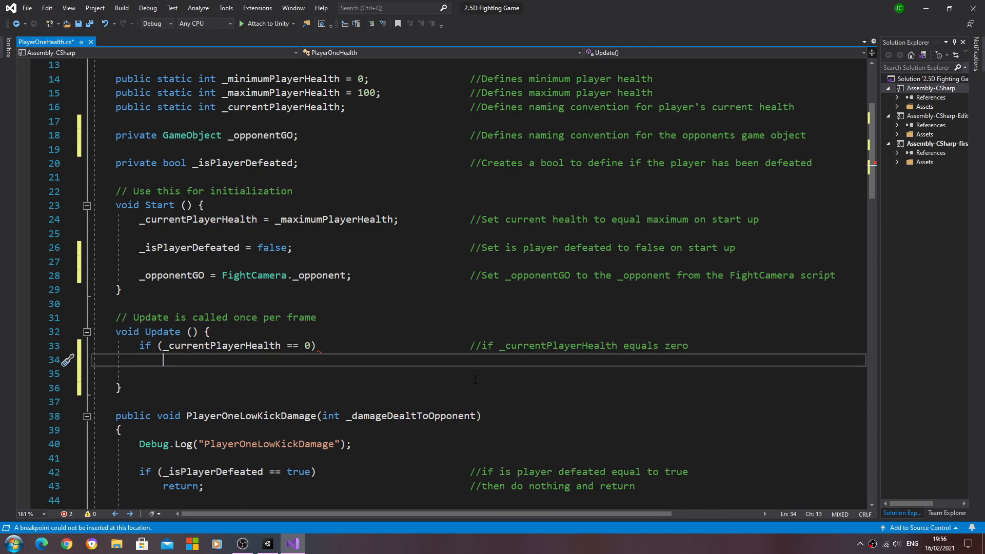
- Start the call '_opponentGO.gameObject.SendMessage' inside the zero-health check
text(_)
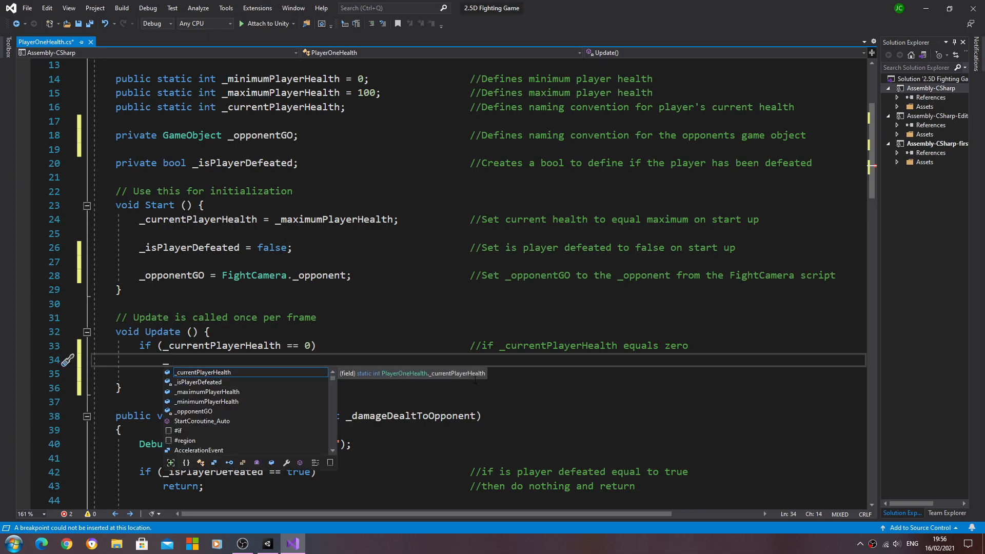
text(_opponentGO)
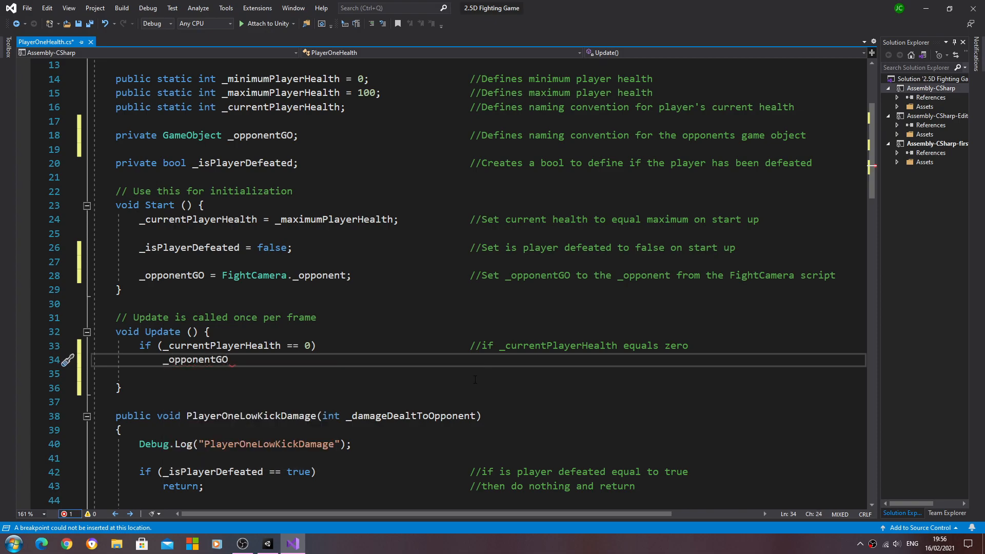
text(.gameObject)
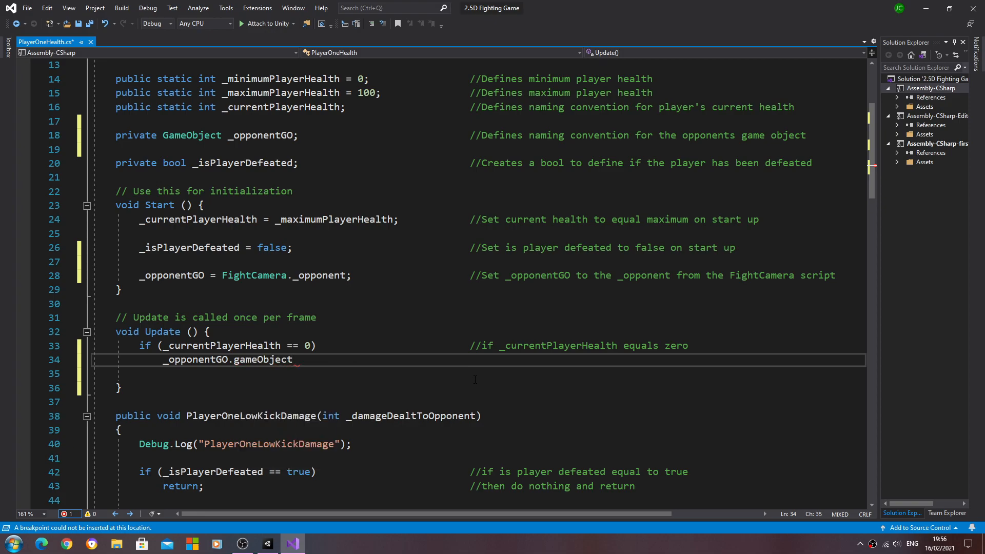
double_click(263, 359)
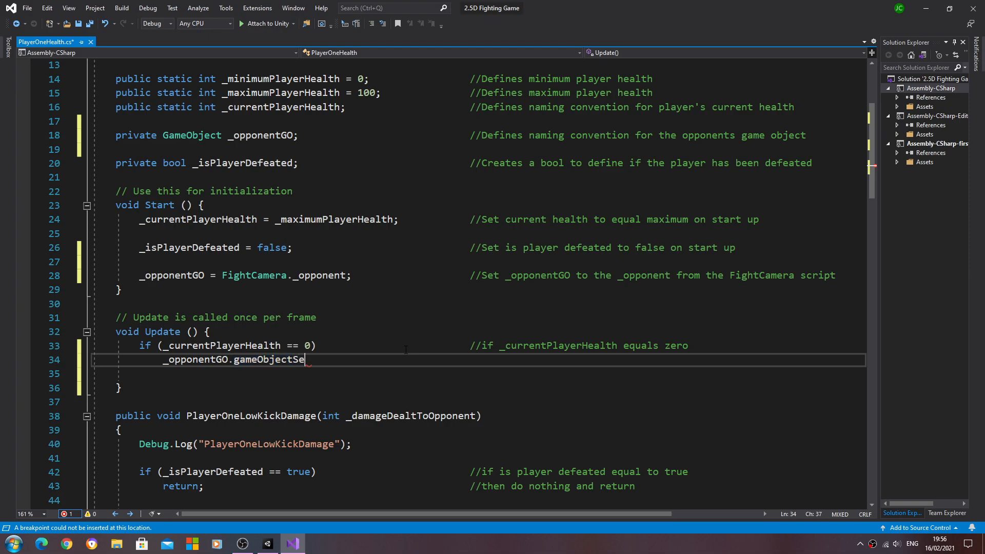
text(.)
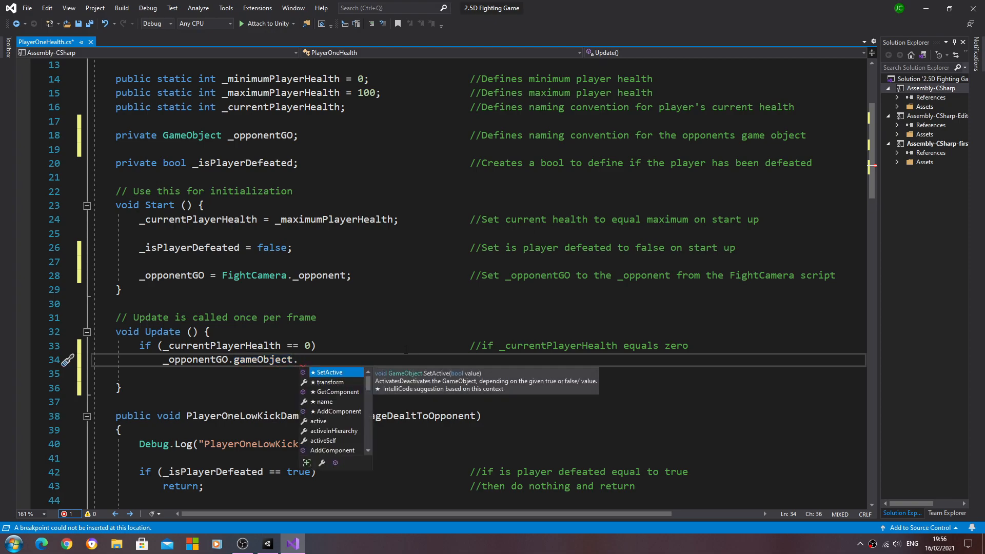
text(se)
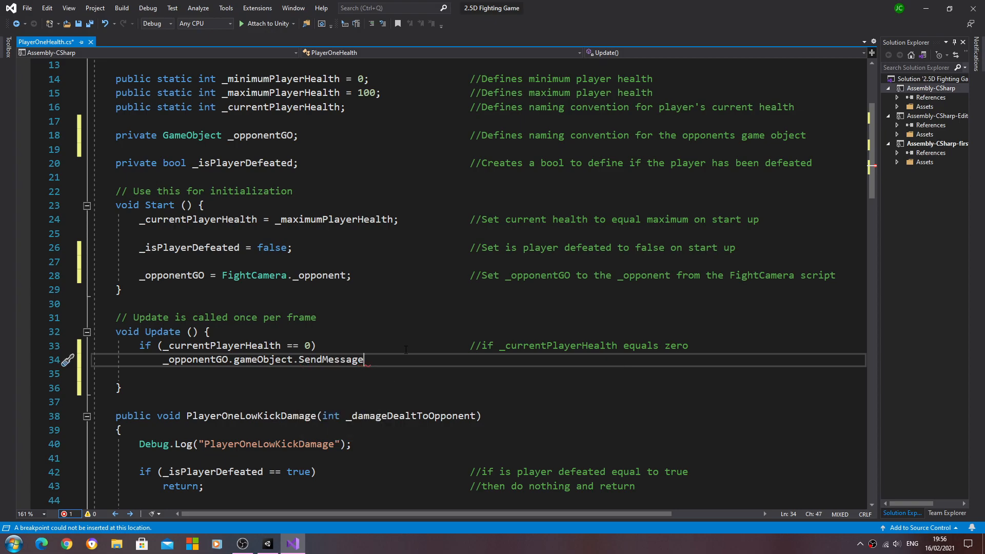
- Complete the call with ("PlayerDefeated"); and move SendMessage onto its own line
text(())
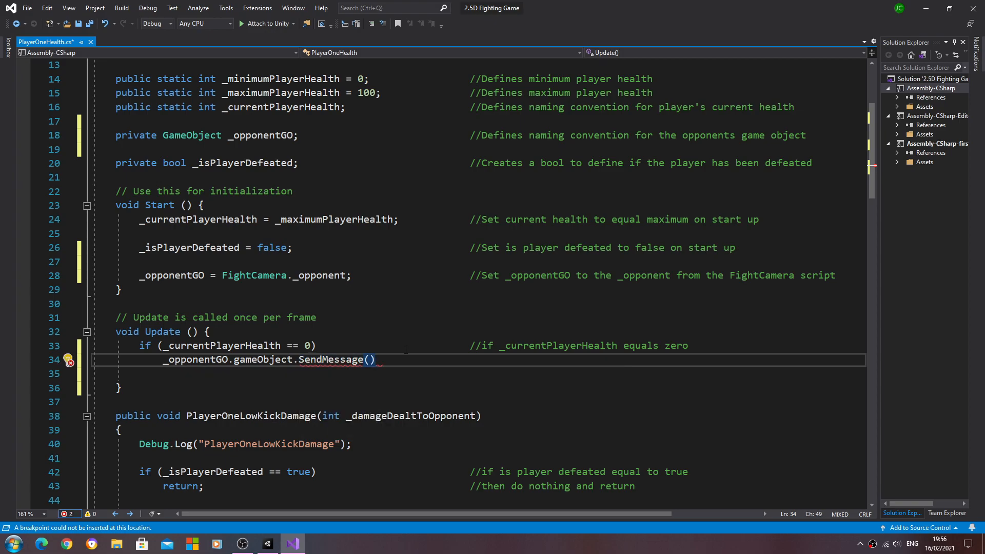
text("")
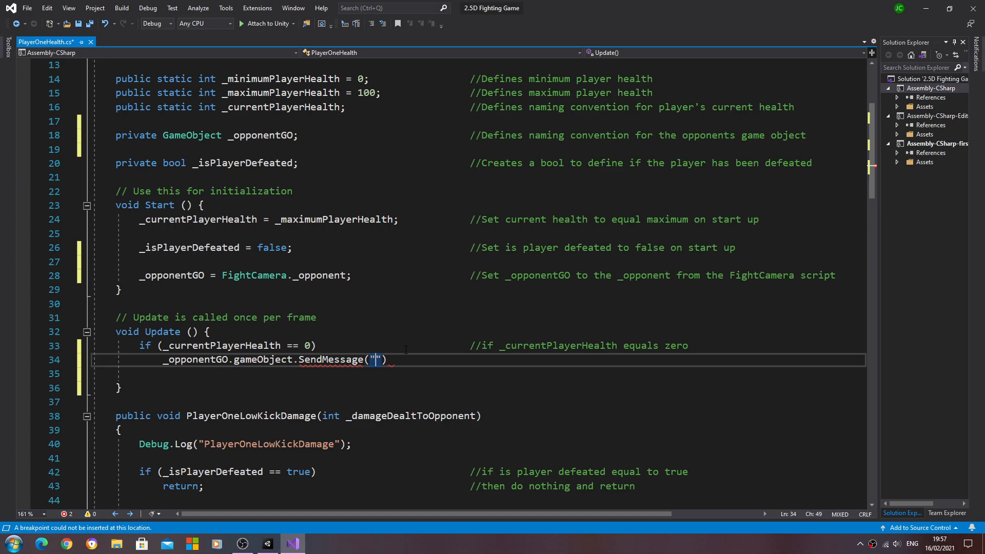
text(P)
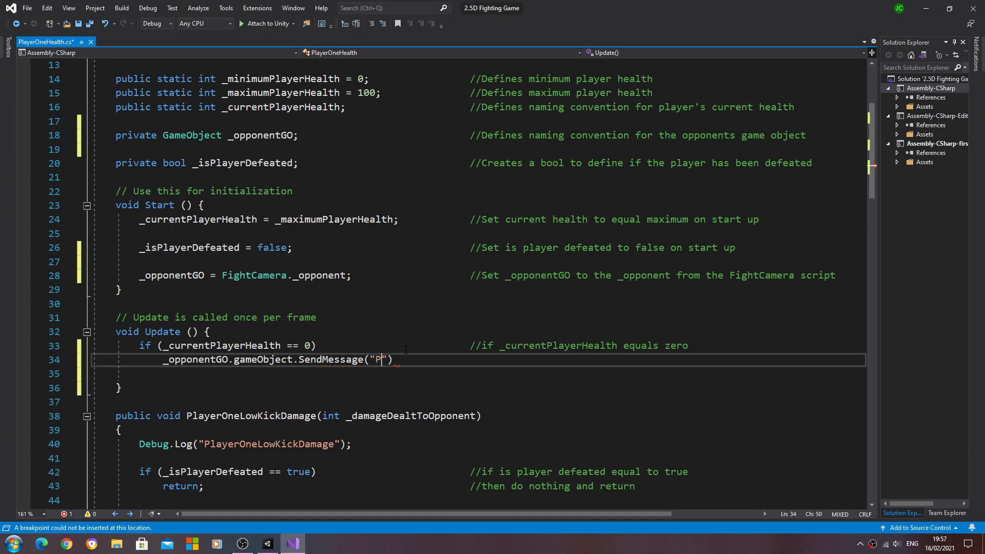
text(layerDefeated)
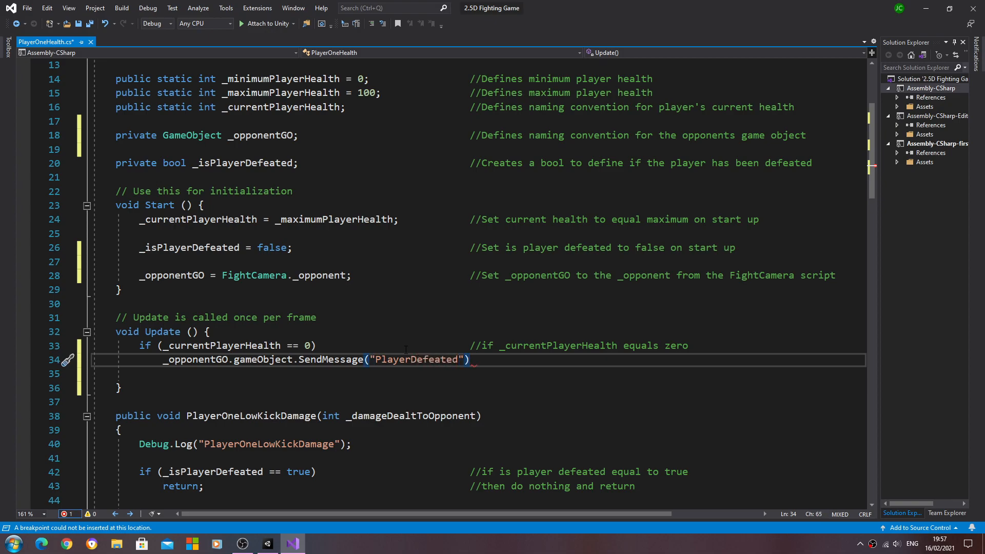
text(;)
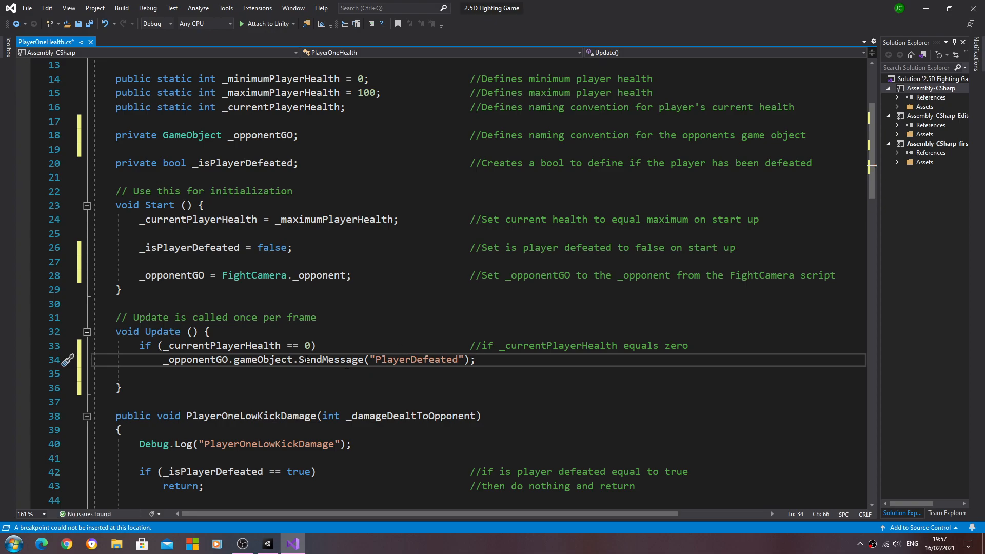
key(Enter)
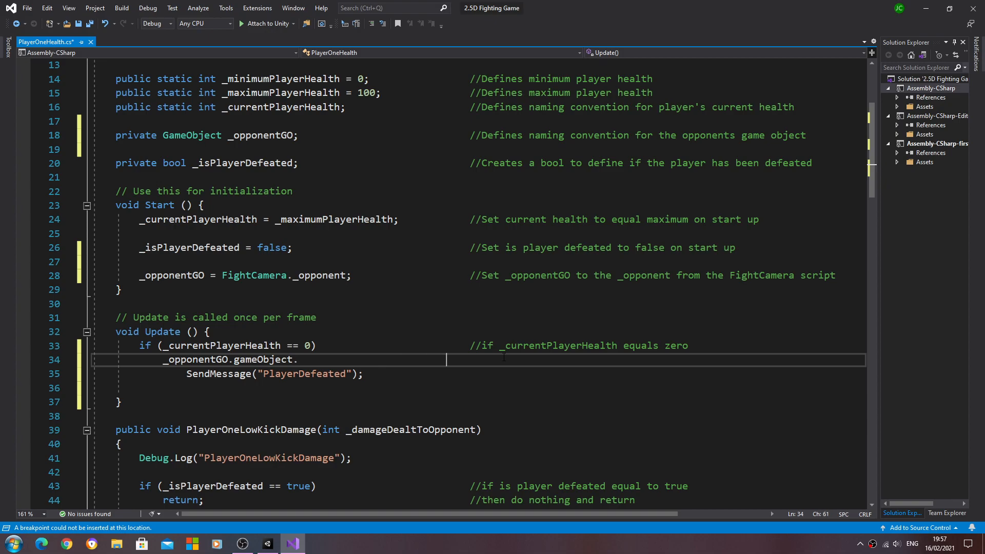
- Comment the first line as '//then send message to _opponentGO game object'
text(//)
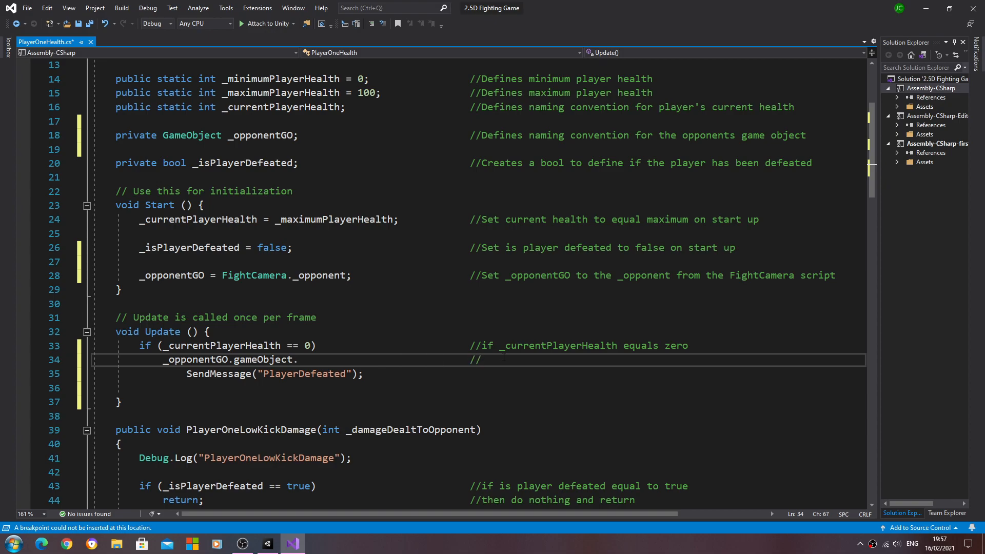
text(t)
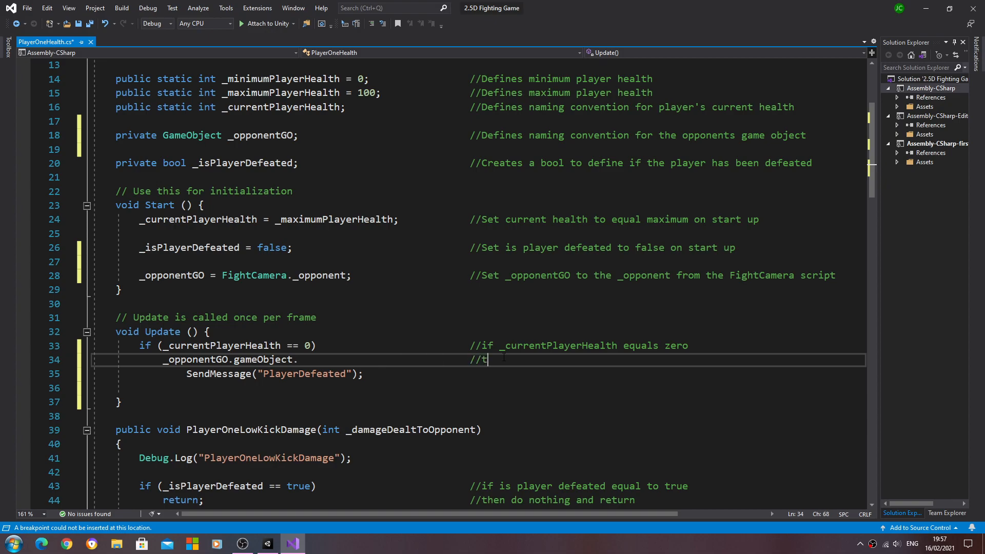
text(hen send)
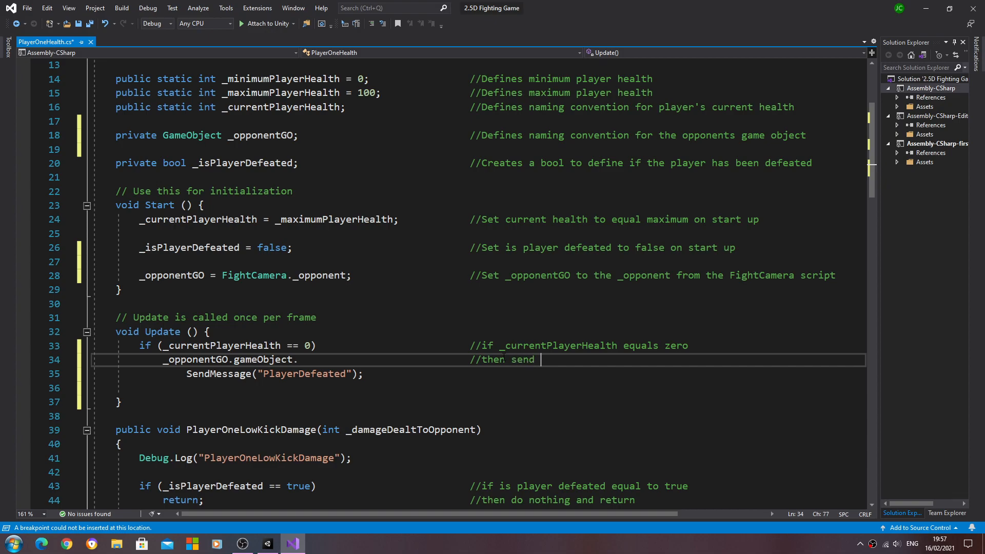
text(message to)
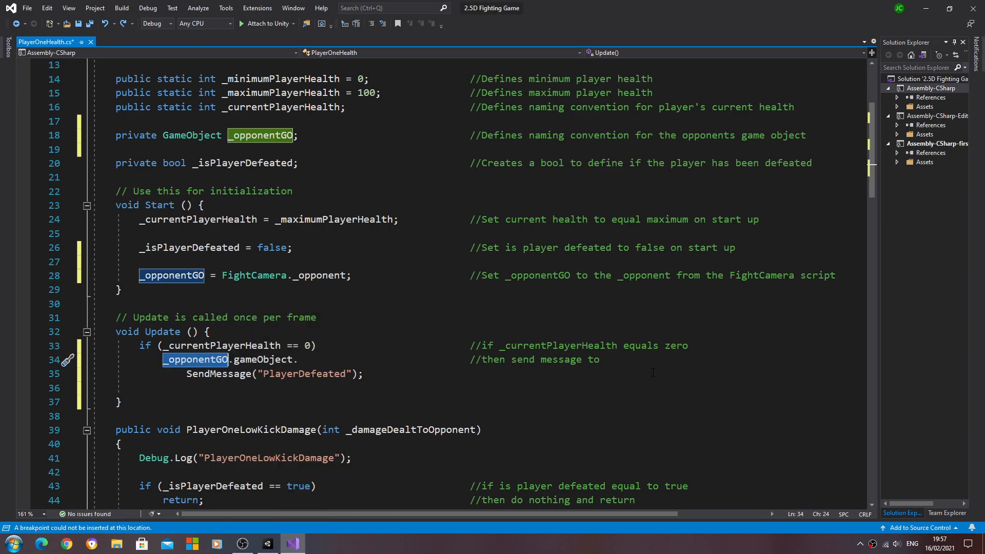
text(_opponentGO)
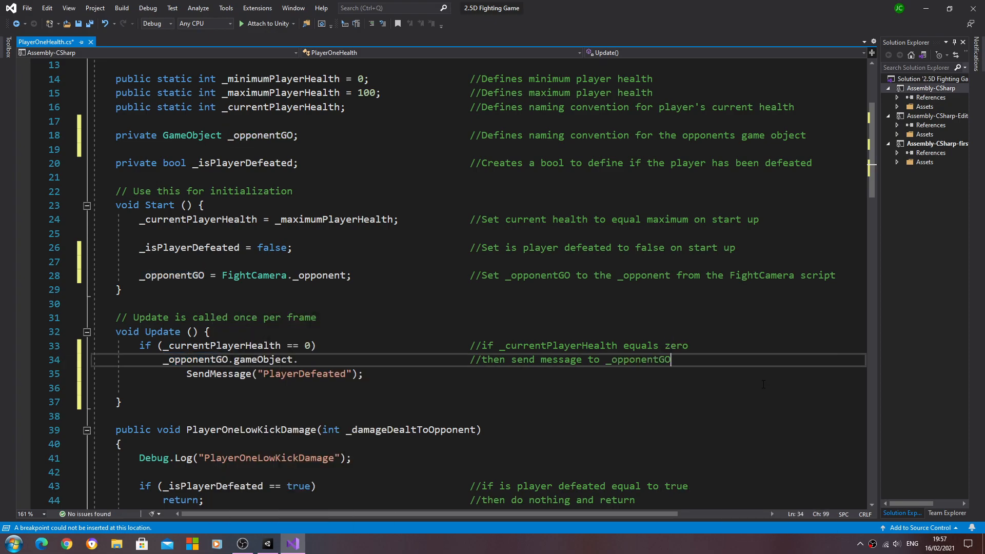
text(game o)
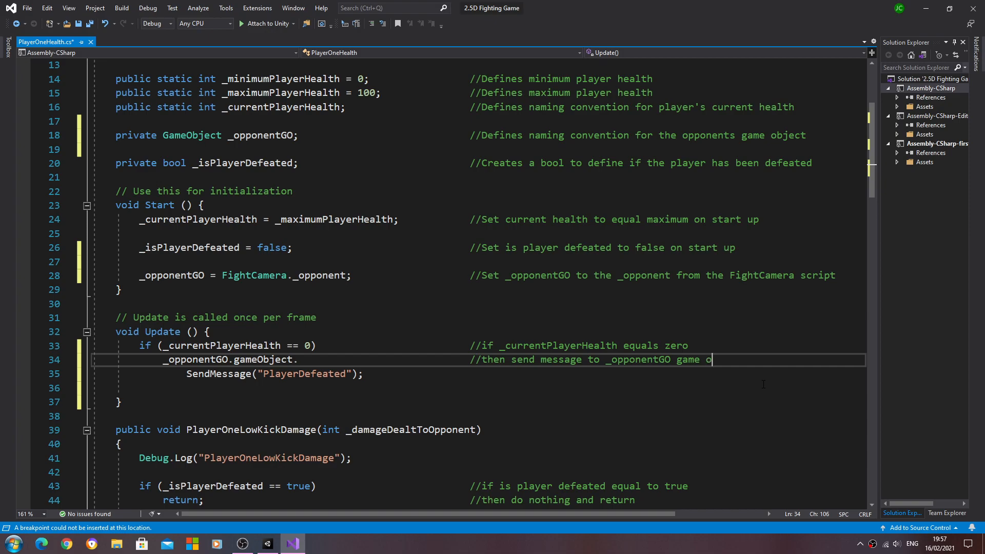
text(bject)
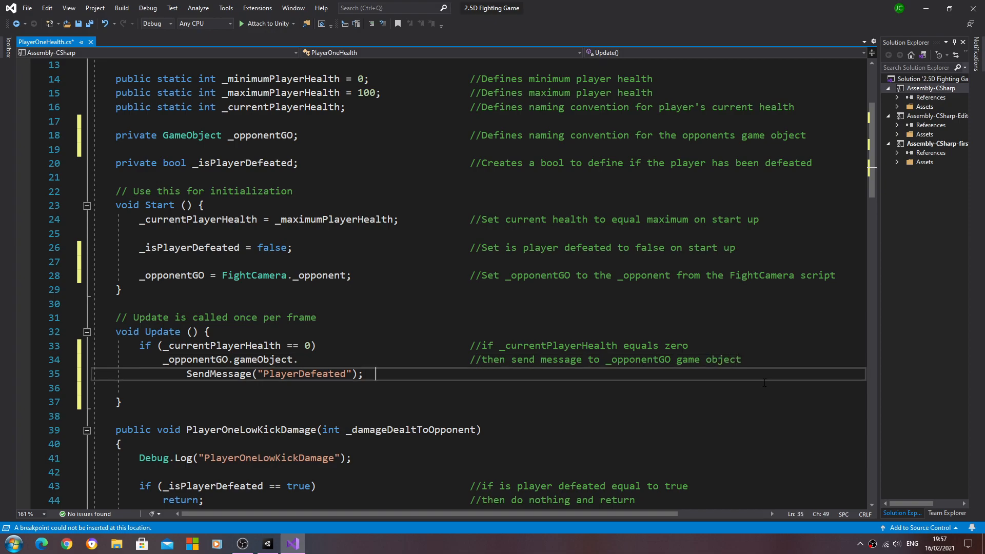
- Comment the second line as '//to set the FSM to "PlayerDefeated"', picking up the PlayerDefeated name
text(//to set the)
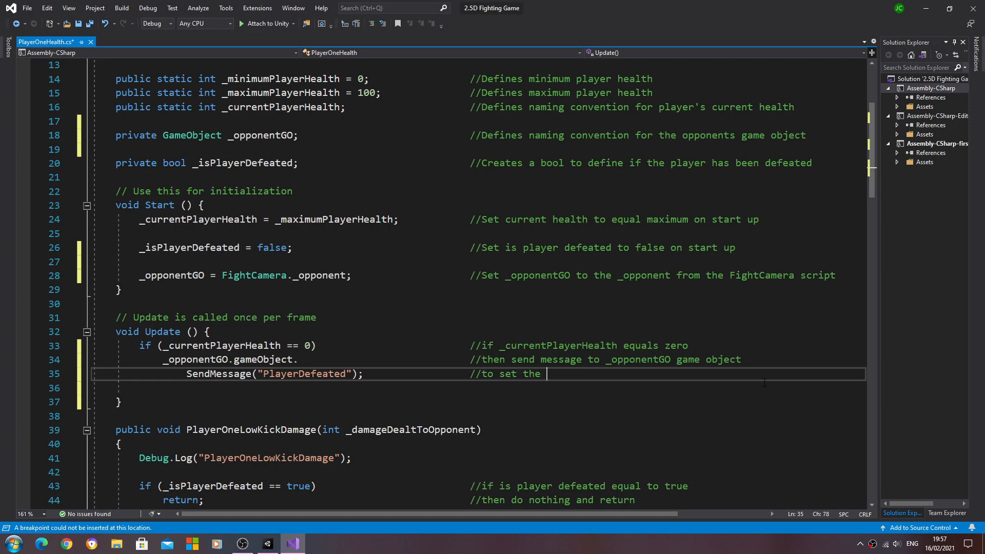
text(FSM)
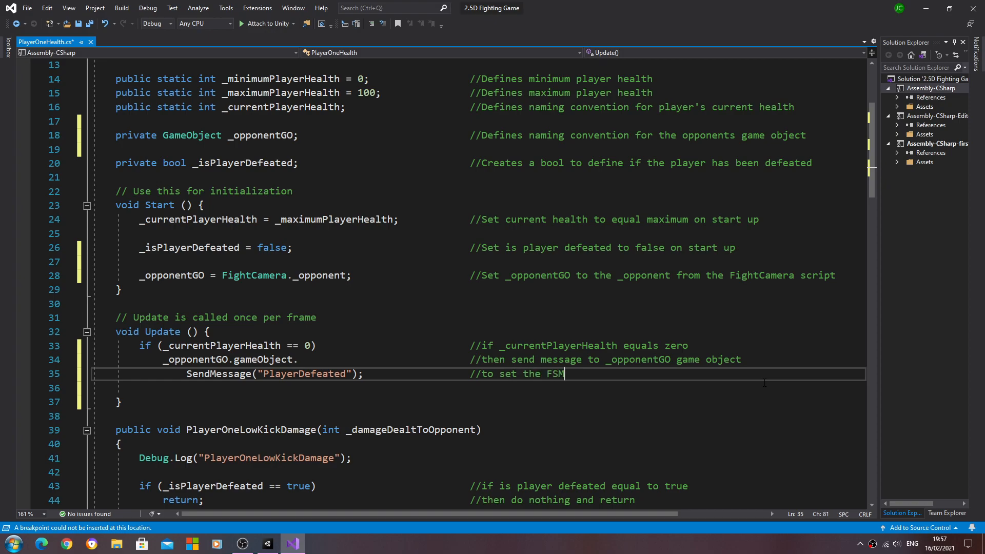
text(to ")
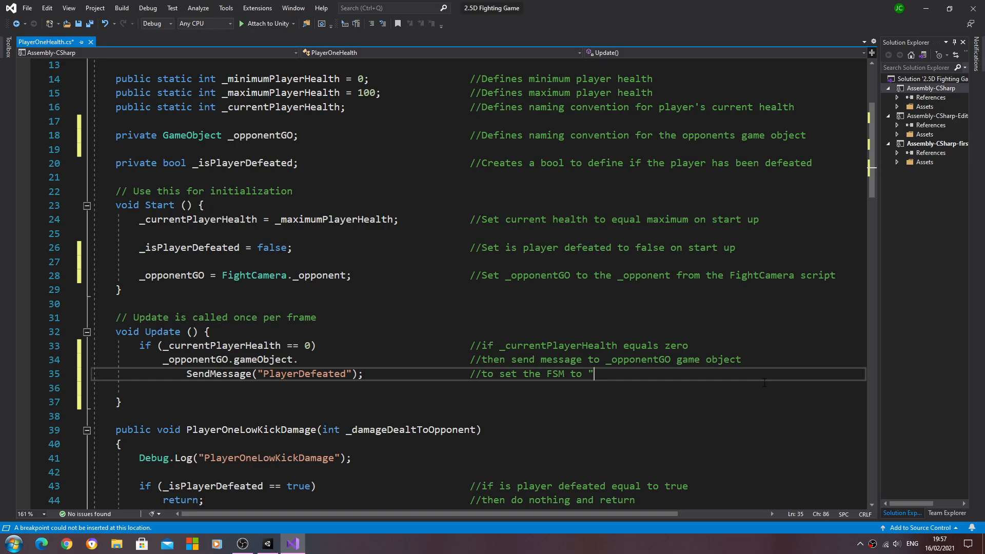
text(")
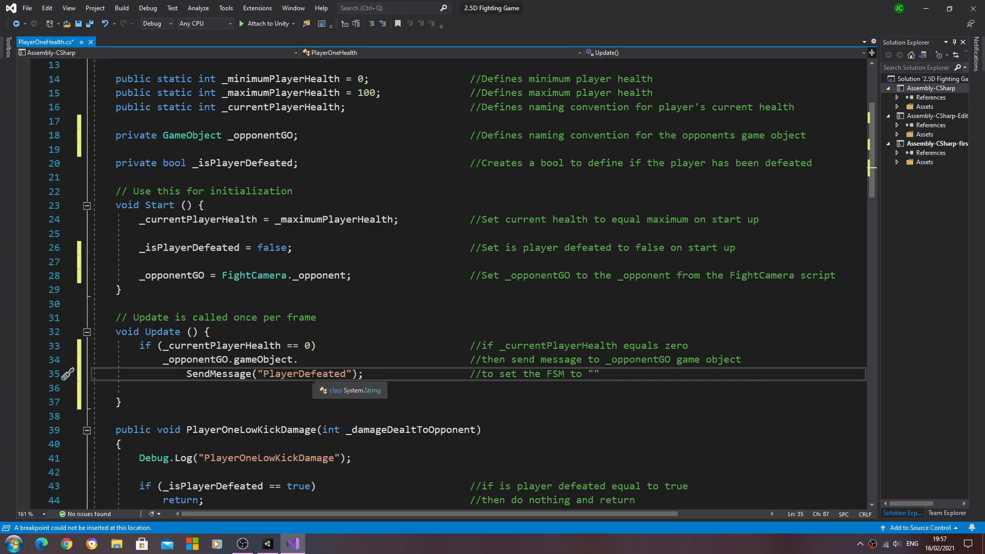
double_click(304, 373)
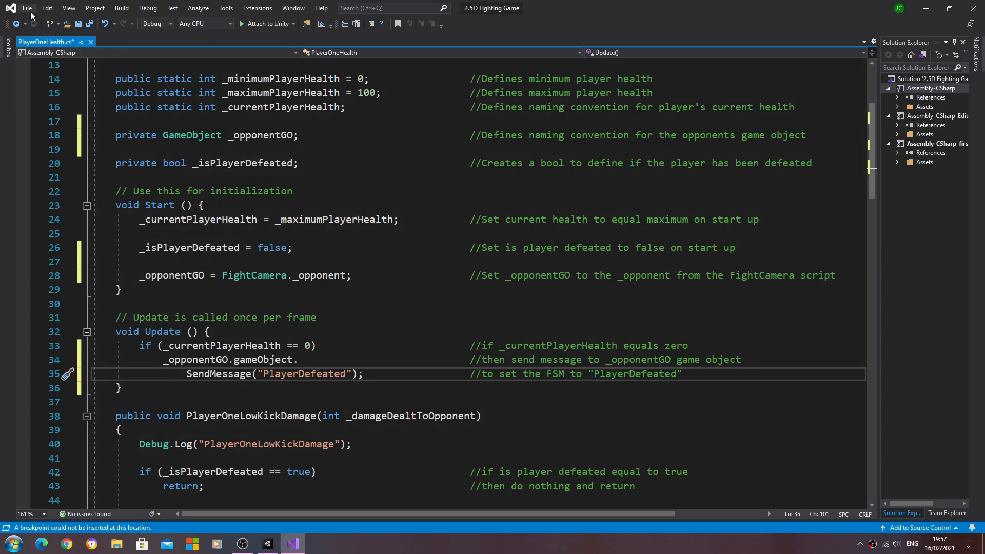
- Save PlayerOneHealth and scroll OpponentAI.cs down to the OpponentAIState enum
key(ctrl+s)
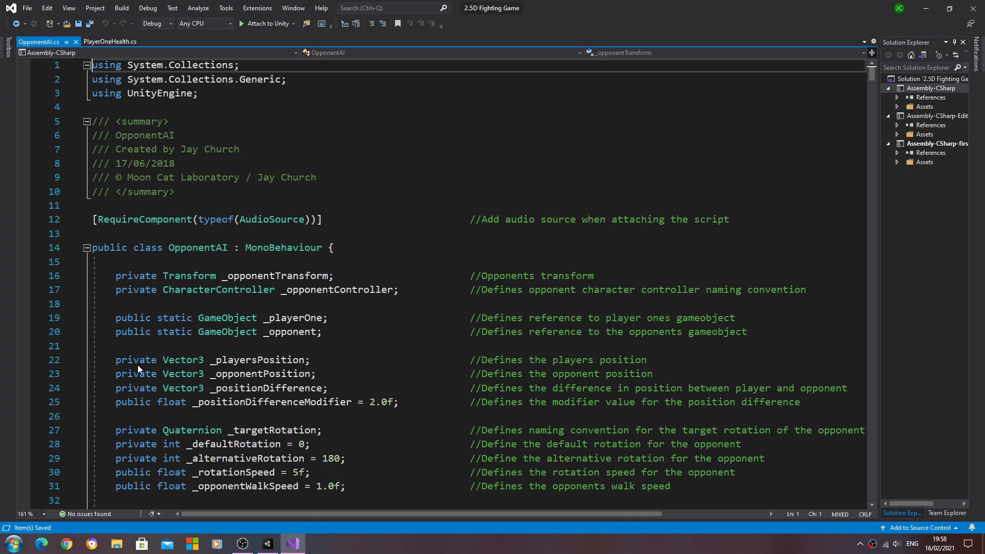
scroll(down, 3)
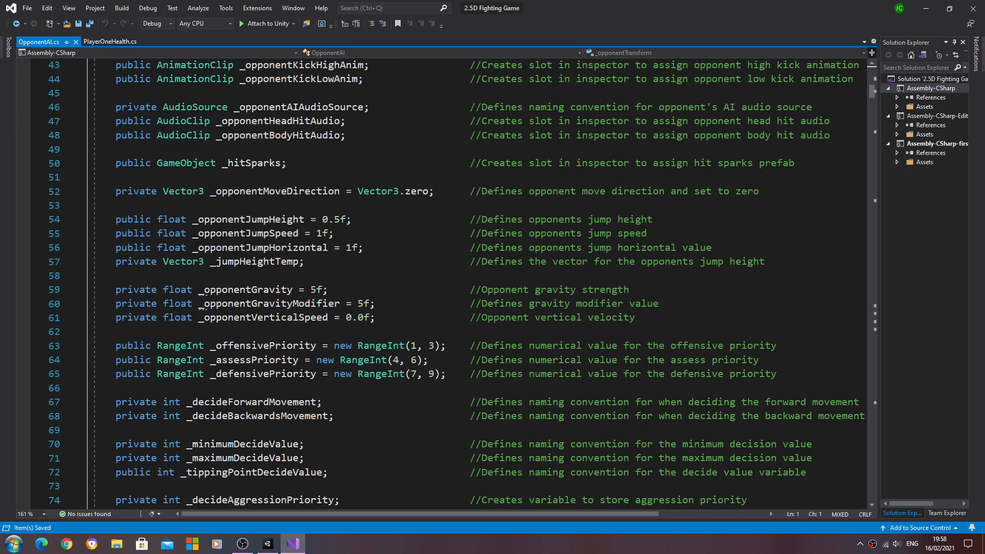
scroll(down, 3)
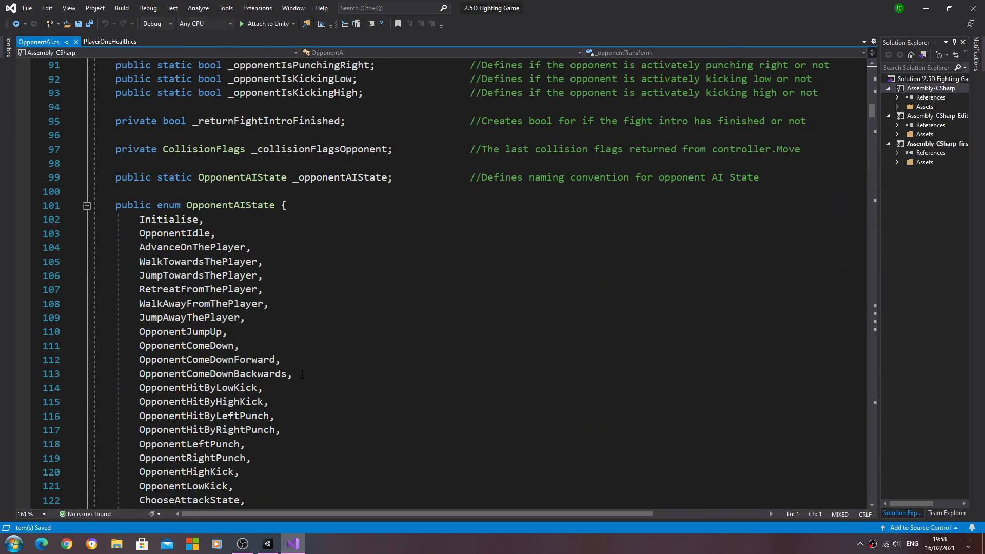
scroll(down, 3)
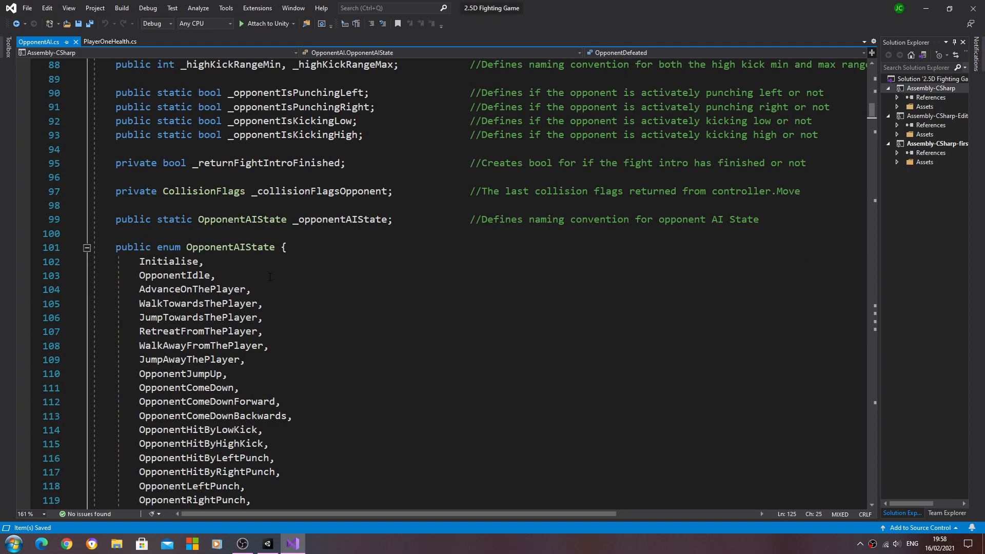
scroll(down, 3)
text(P)
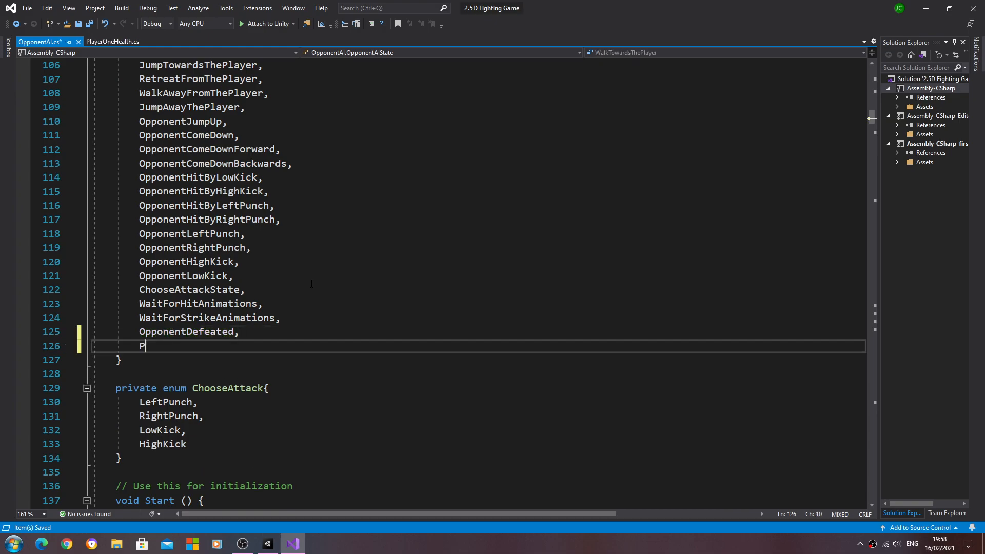
- Type PlayerDefeated as the new last entry of the OpponentAIState enum after OpponentDefeated
text(layer)
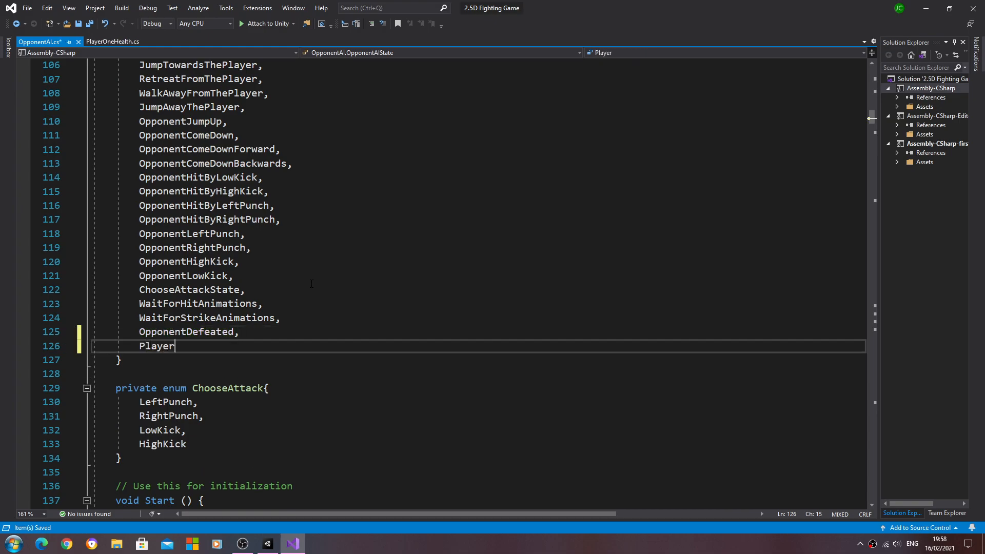
text(D)
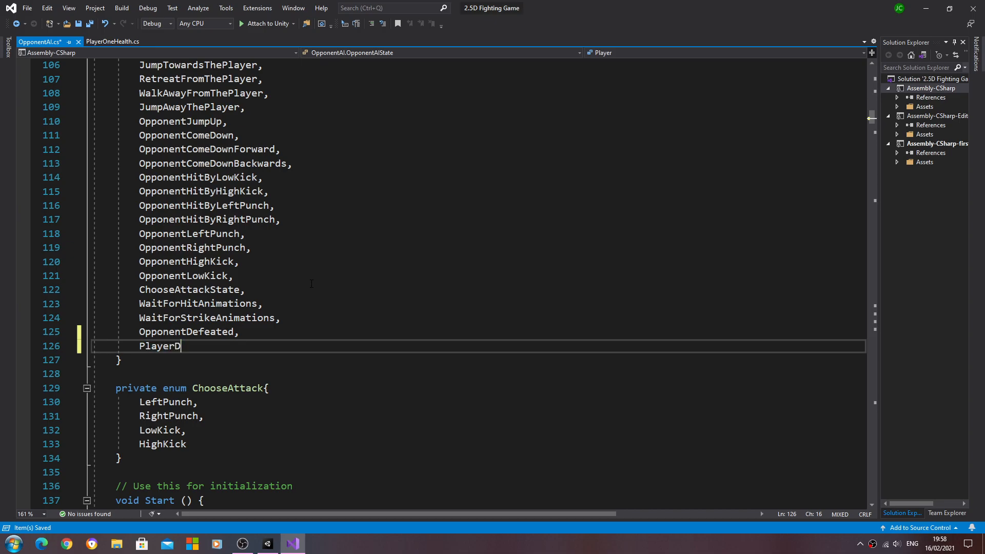
double_click(160, 345)
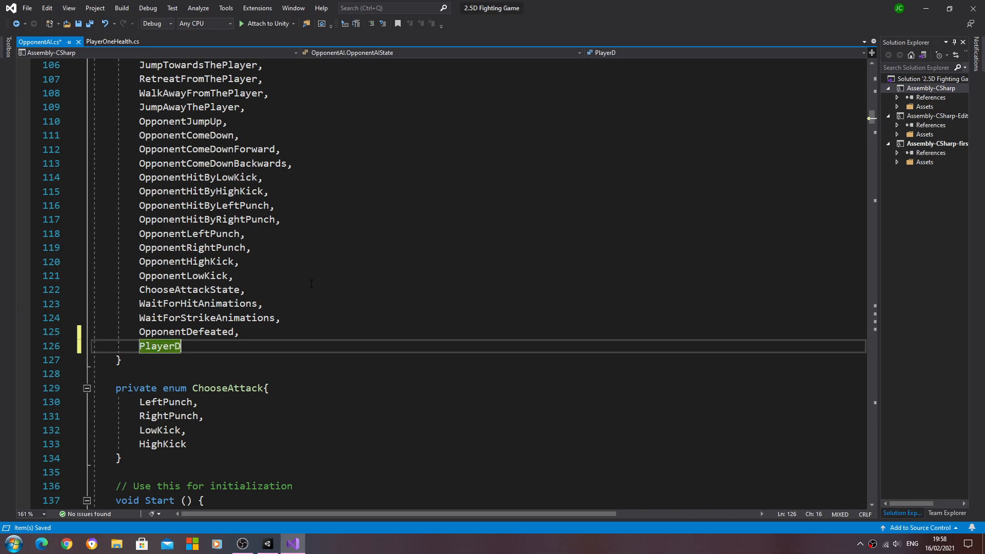
text(e)
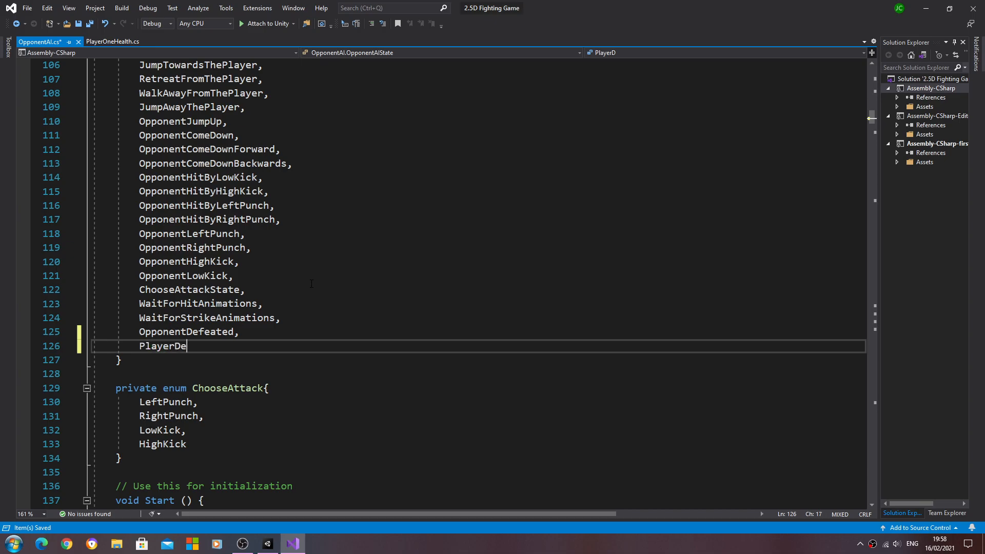
text(fear)
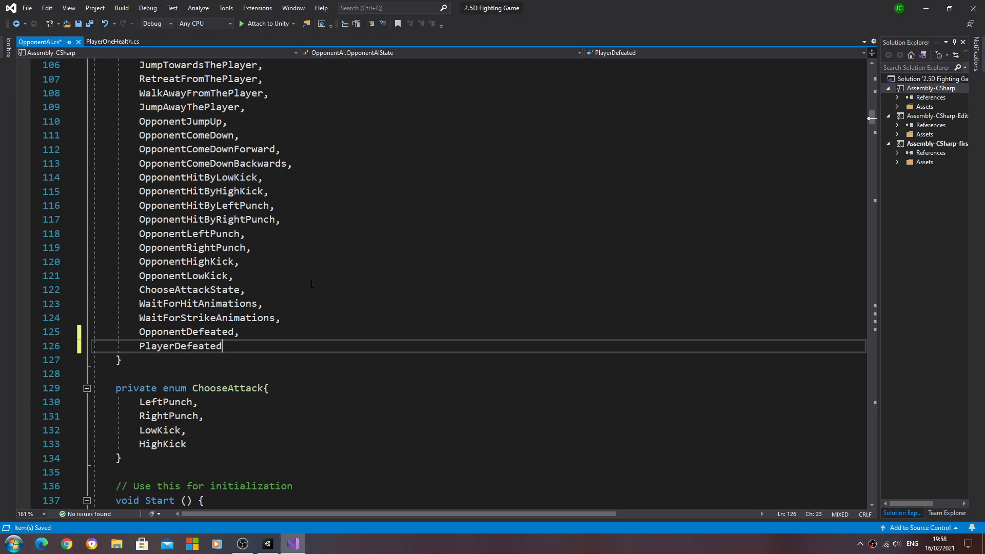
- Rename the copied case's state and method call to PlayerDefeated in the OpponentFSM switch
scroll(down, 3)
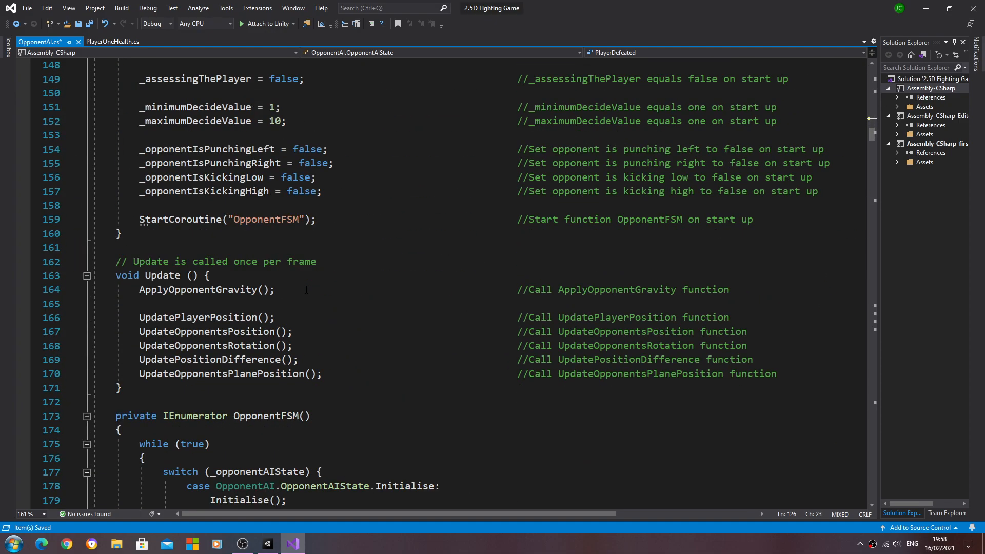
scroll(down, 3)
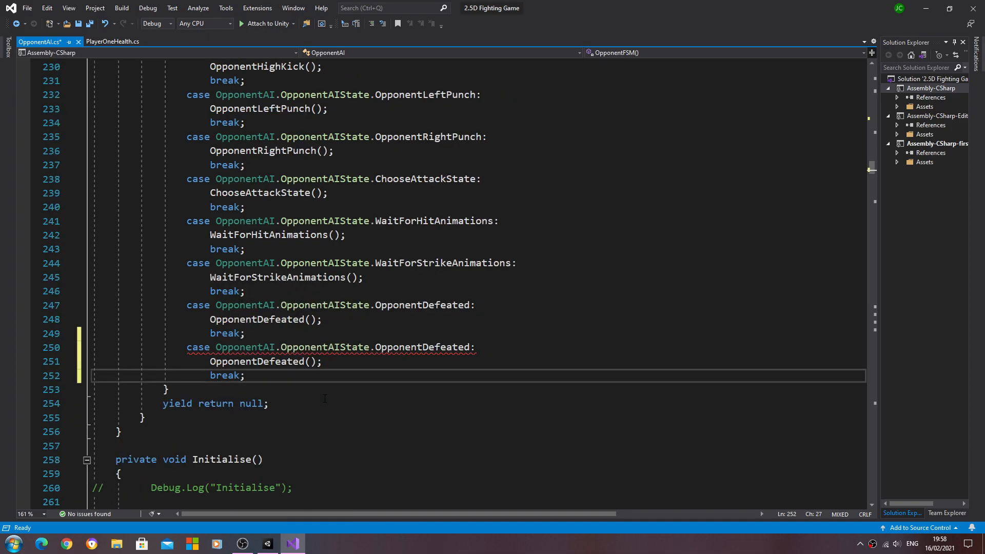
double_click(421, 346)
text(Player)
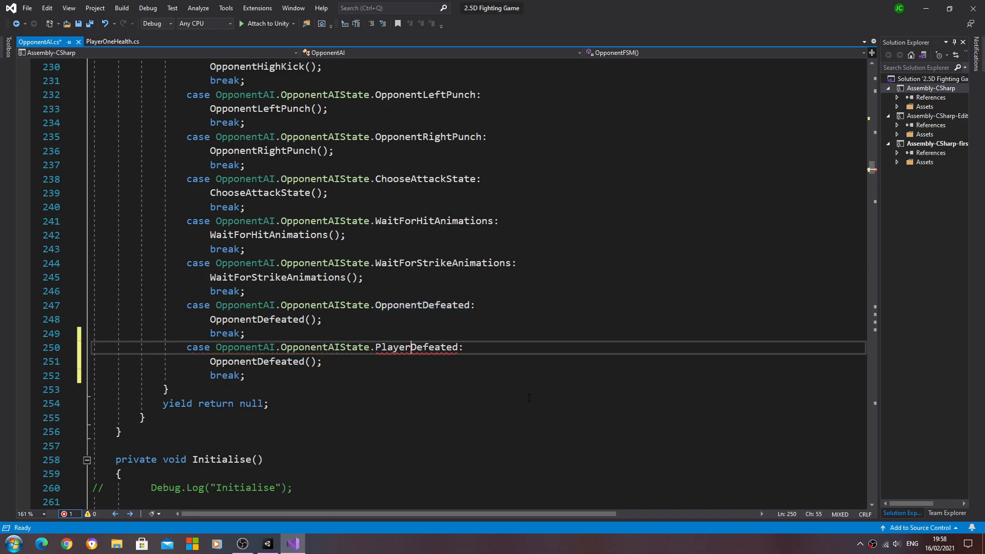
right_click(417, 347)
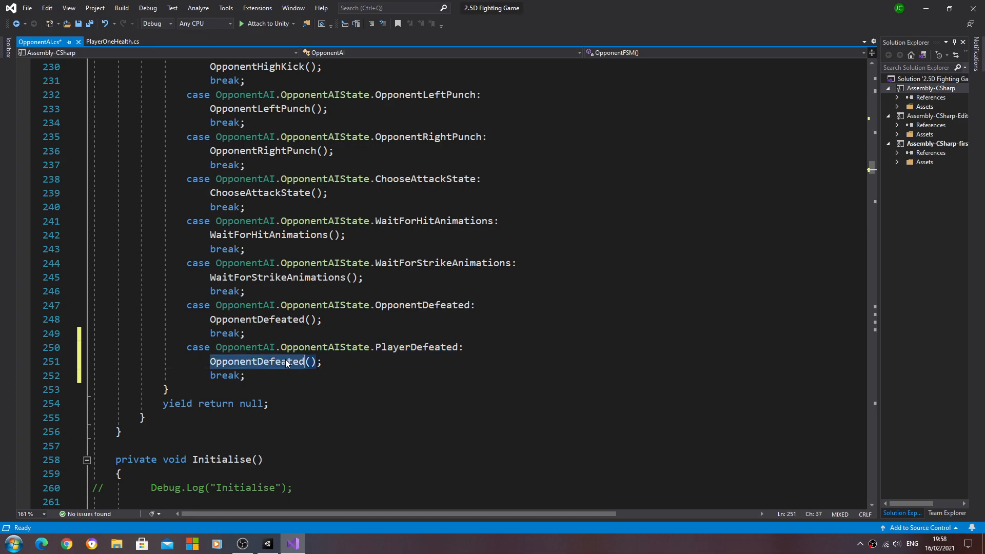
text(PlayerDefeated)
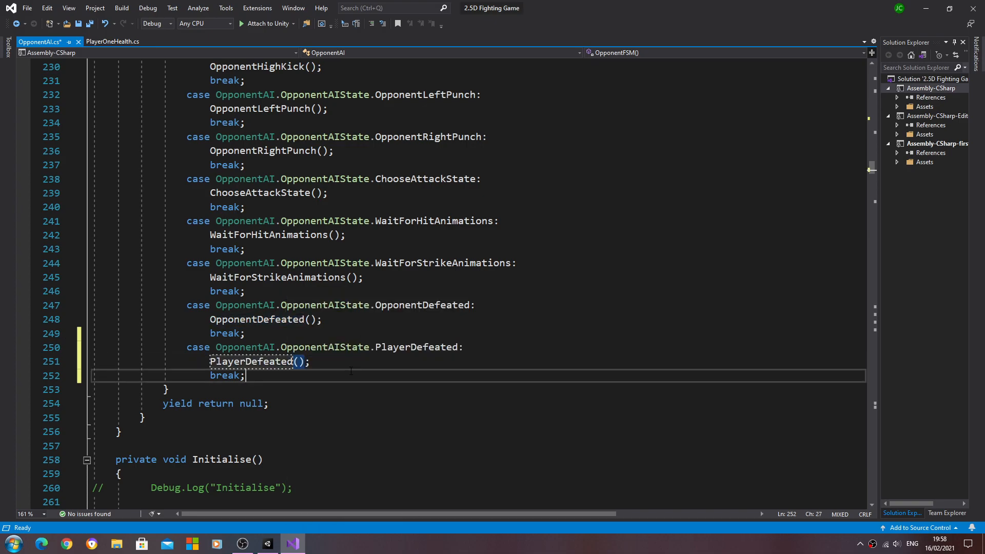
- Declare 'public void PlayerDefeated()' below OpponentDefeated() in OpponentAI
scroll(down, 3)
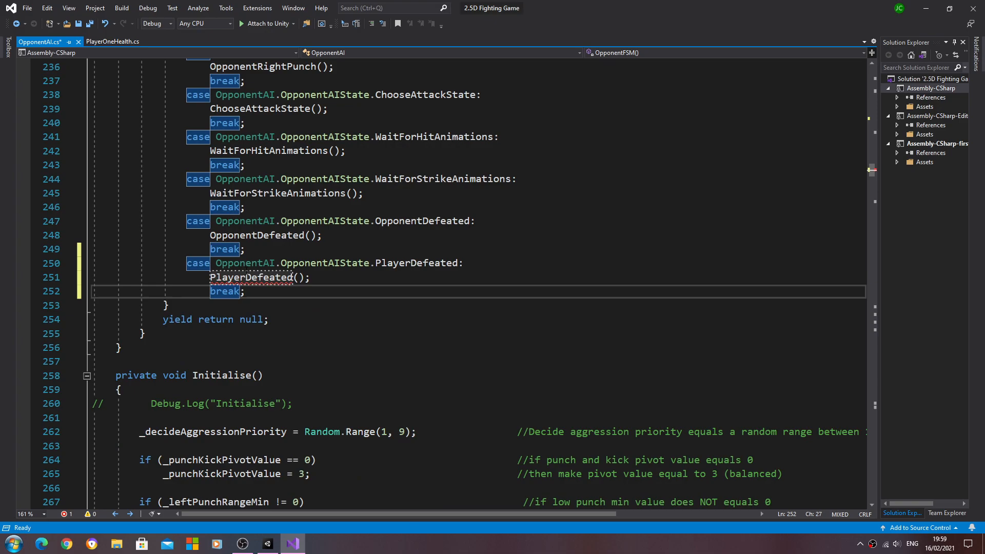
scroll(down, 3)
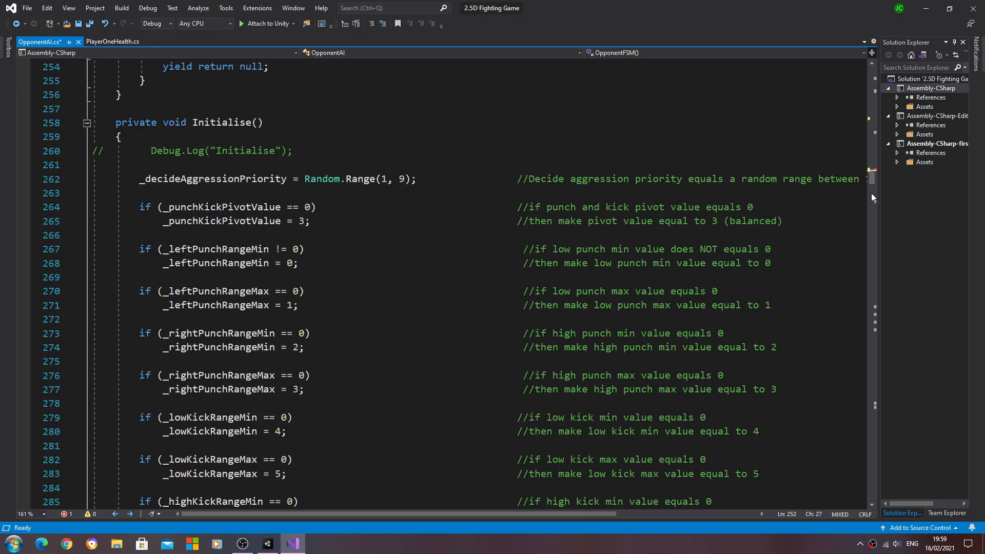
scroll(down, 3)
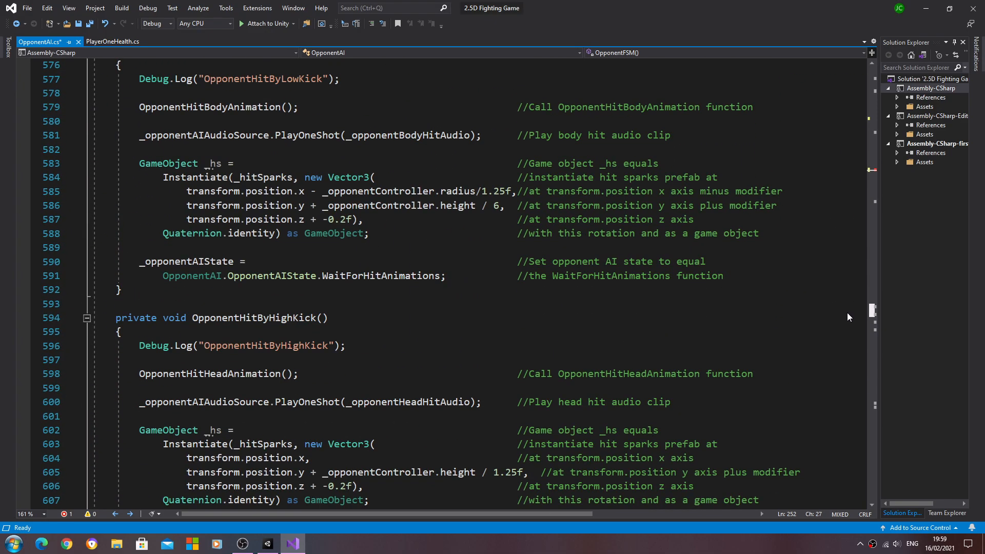
scroll(down, 3)
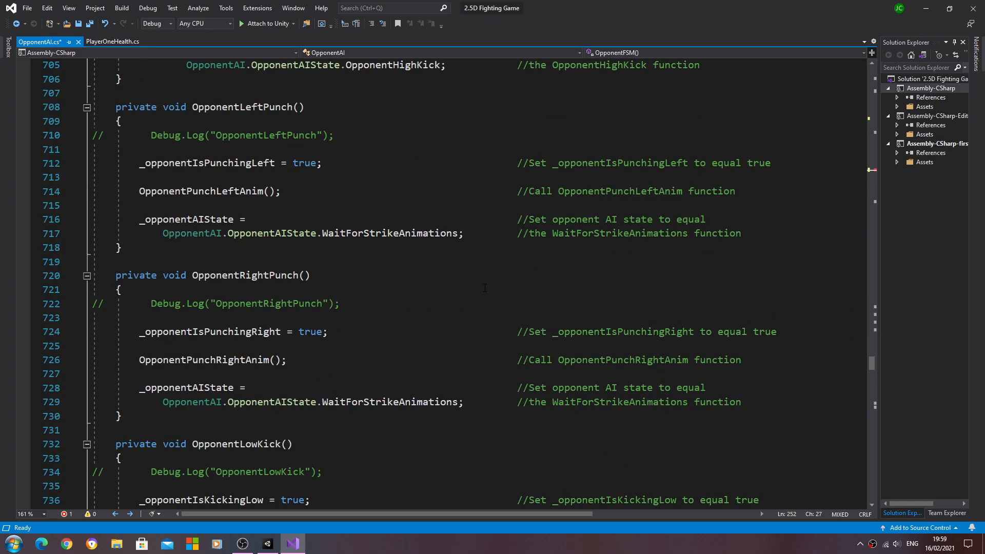
scroll(down, 3)
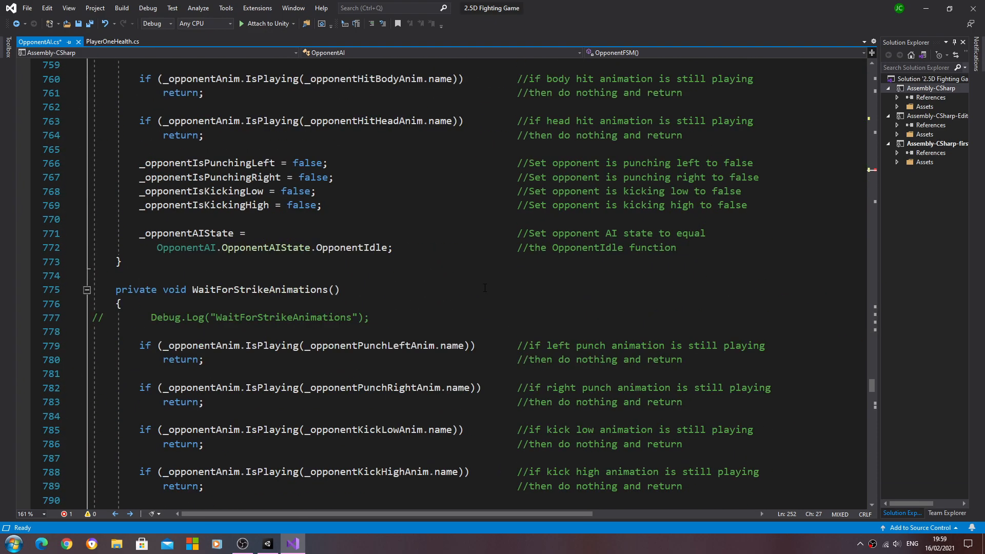
scroll(down, 3)
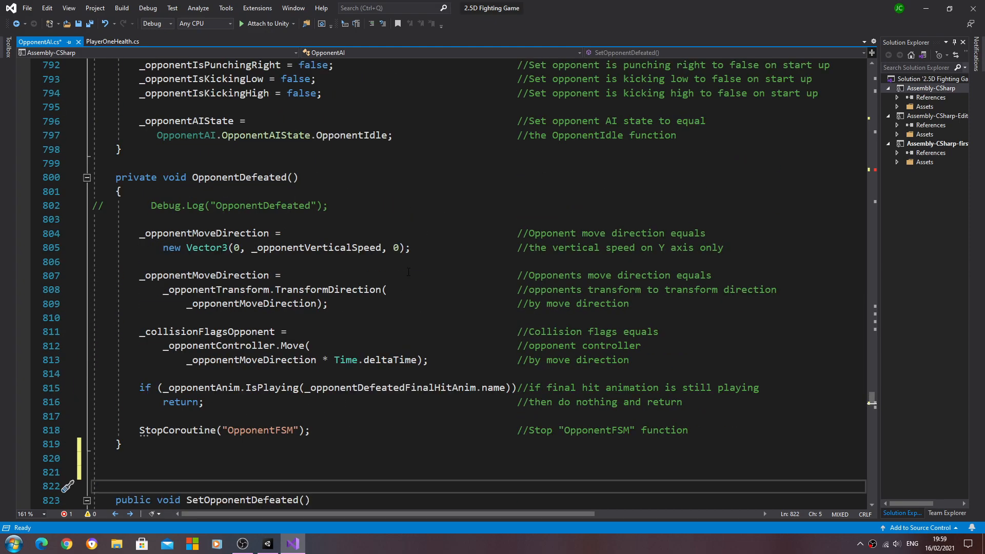
scroll(down, 3)
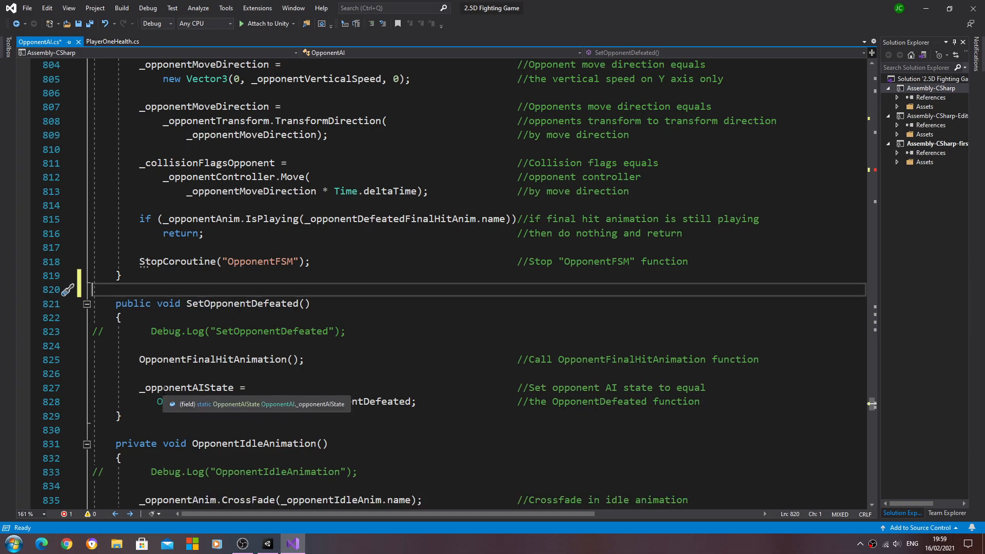
key(enter)
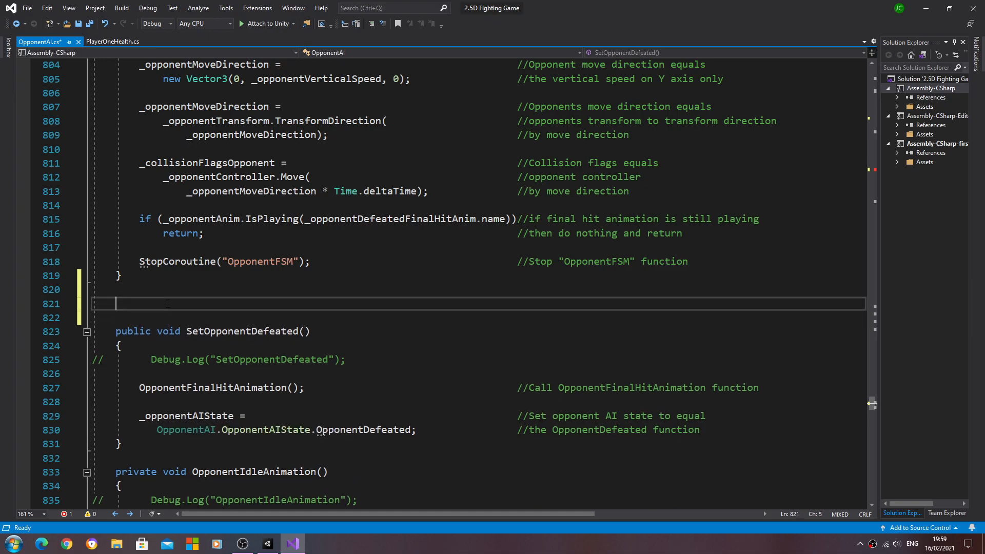
text(PlayerDefeated)
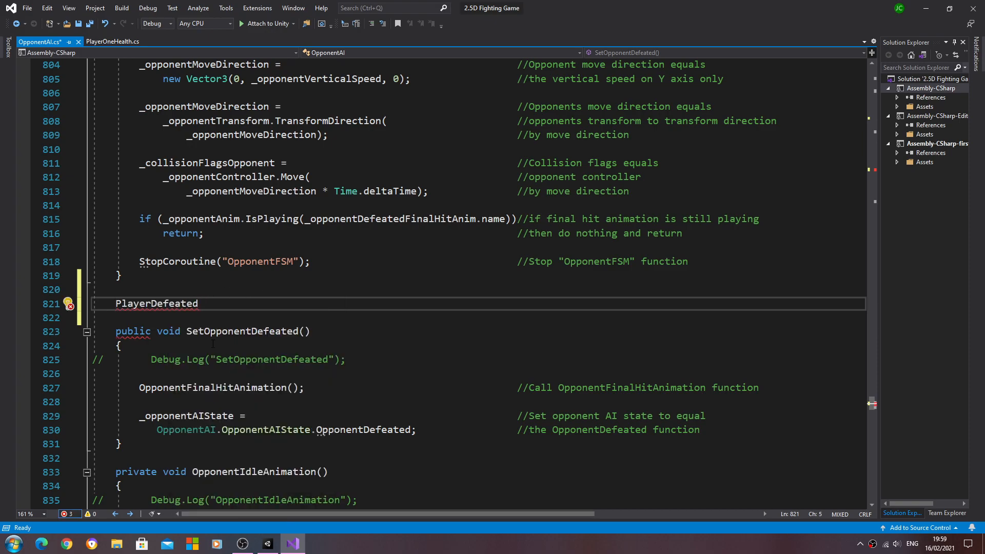
text(public void)
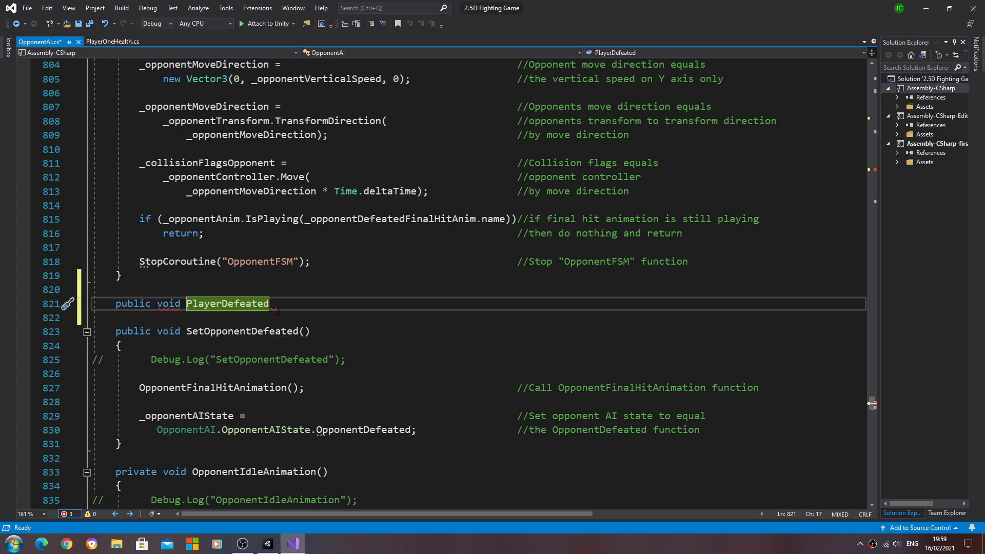
text(())
text({)
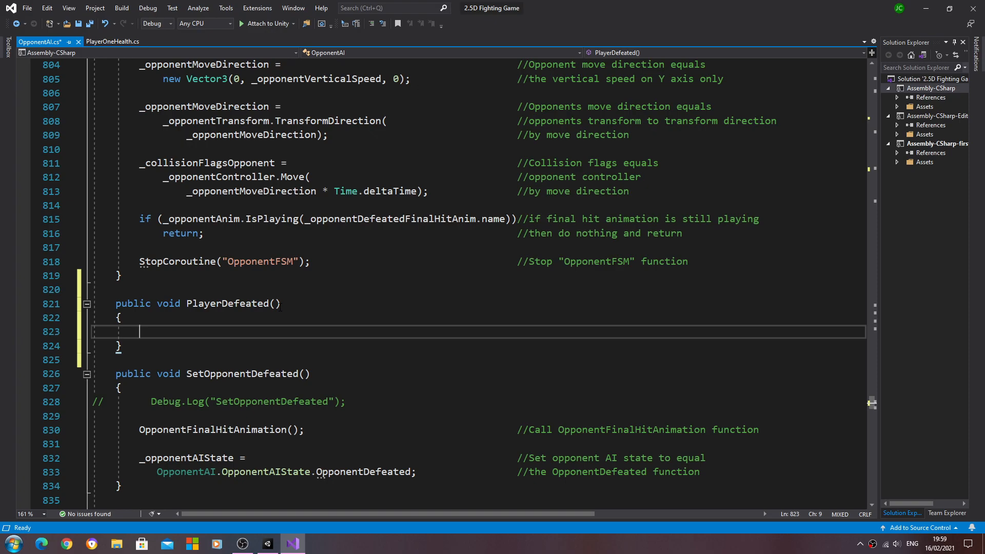
- Have PlayerDefeated call OpponentIdleAnimation(); with a '//Call function' comment using its name
text(Opponen)
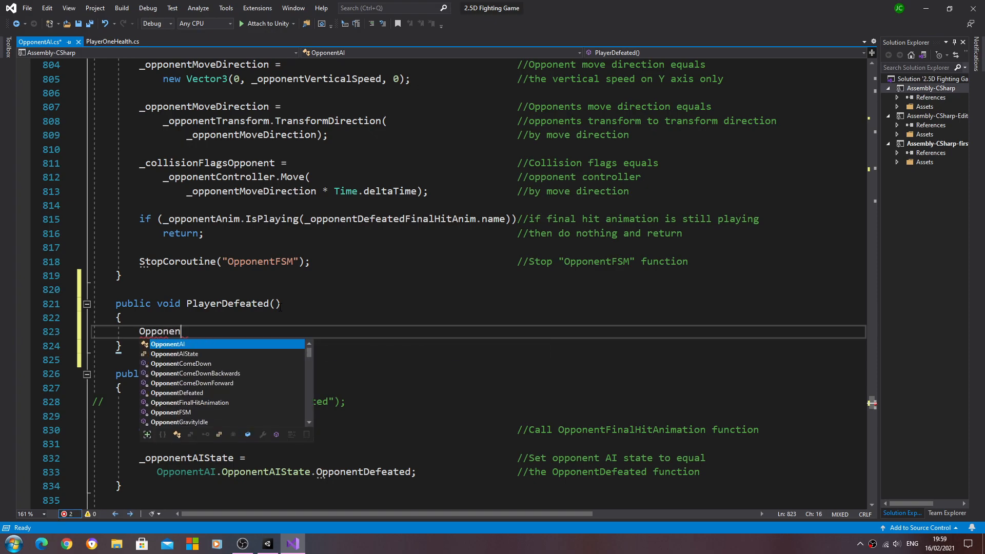
text(imation()
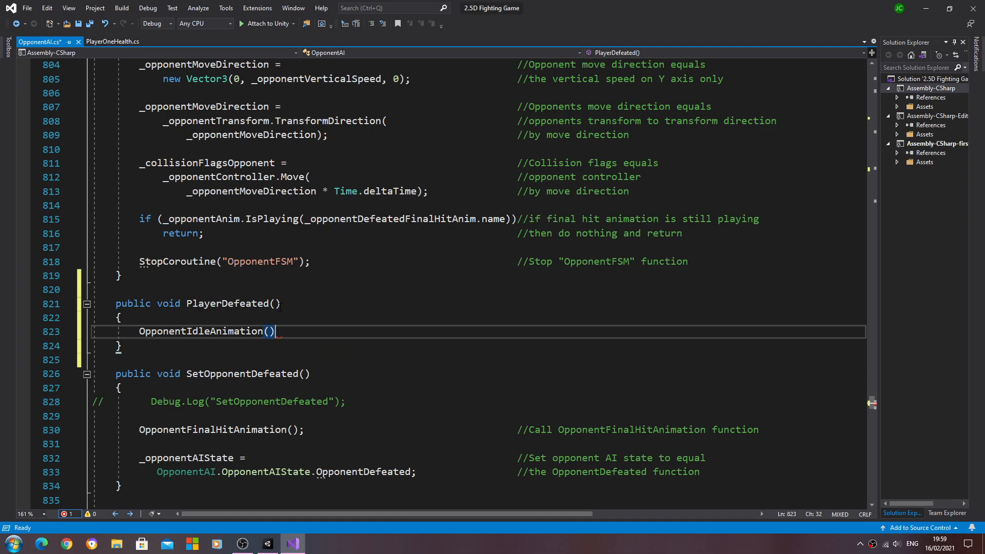
text(;)
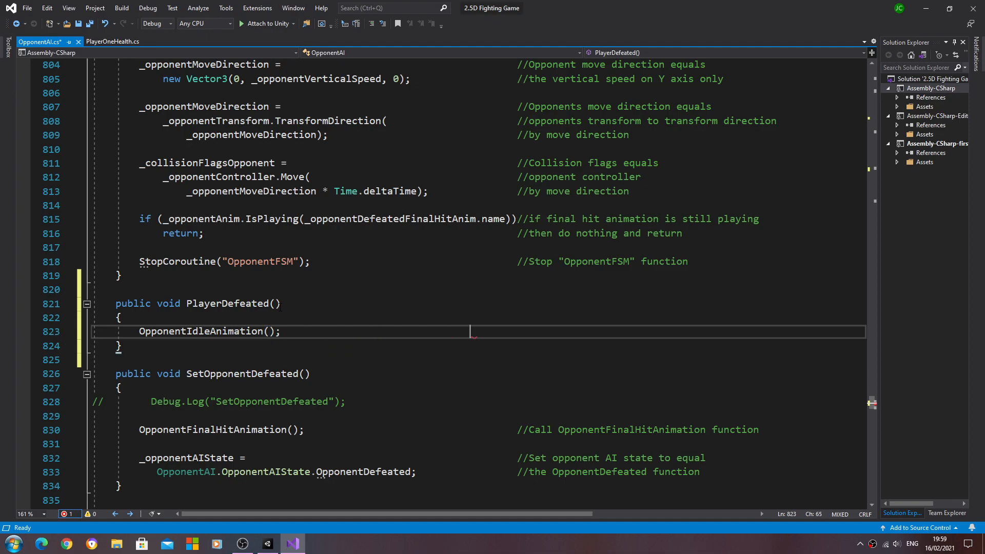
text(//)
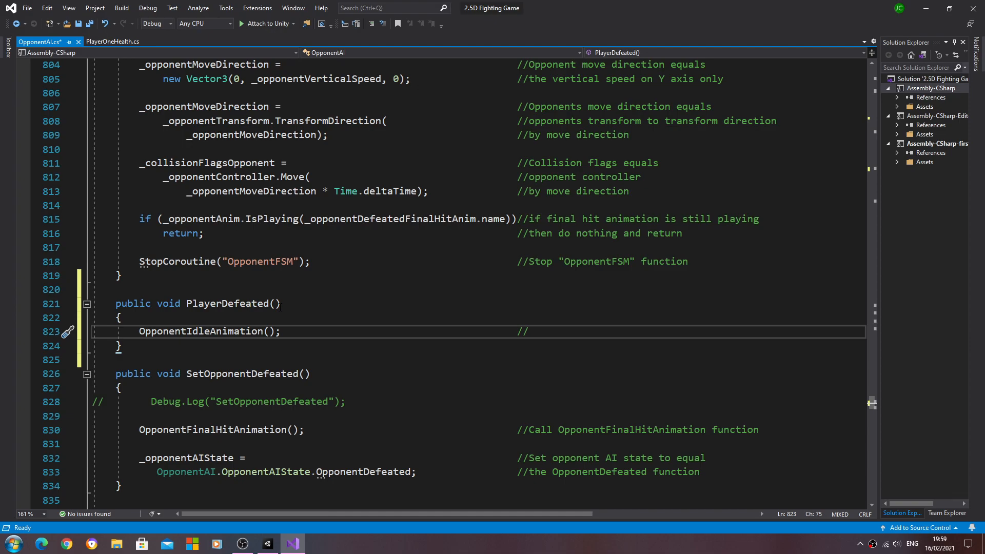
text(Call)
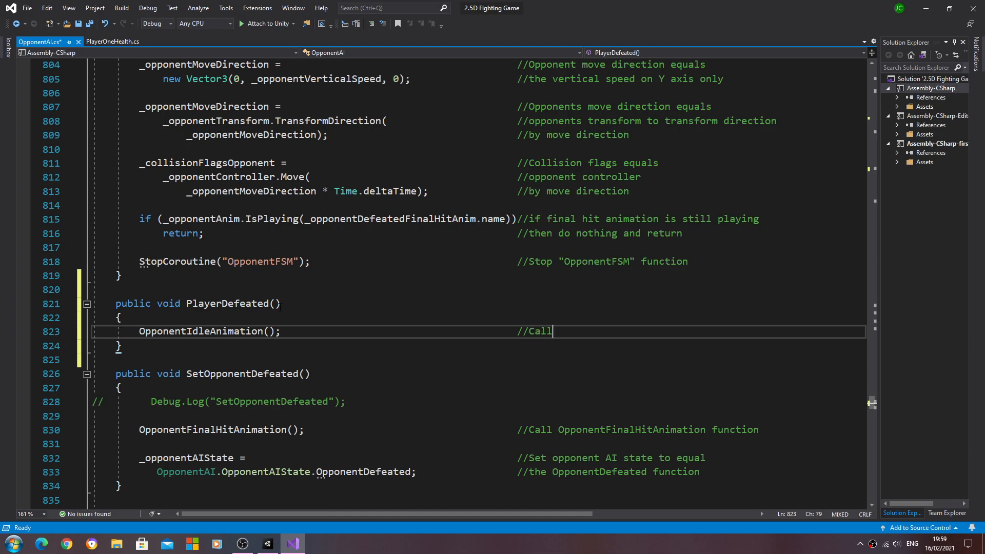
text(function)
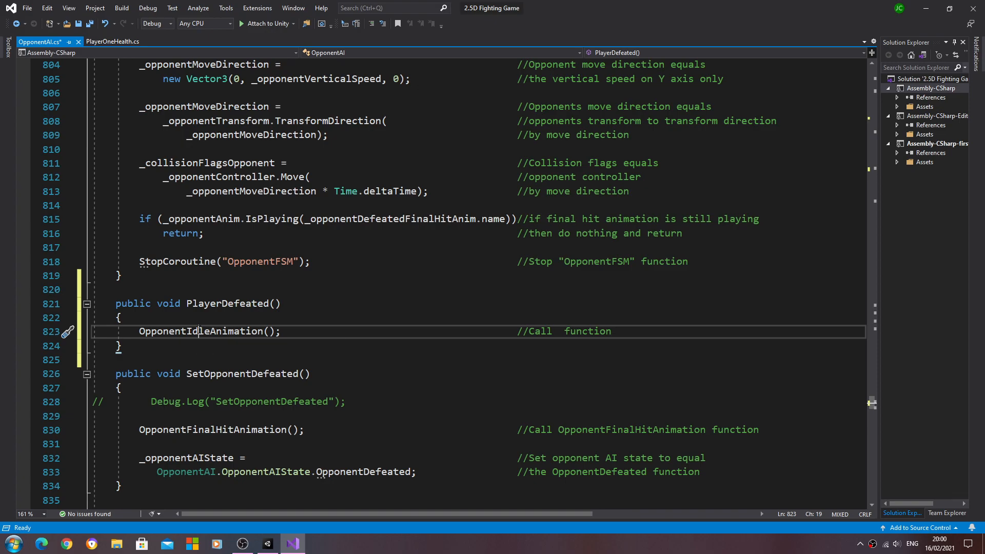
double_click(200, 332)
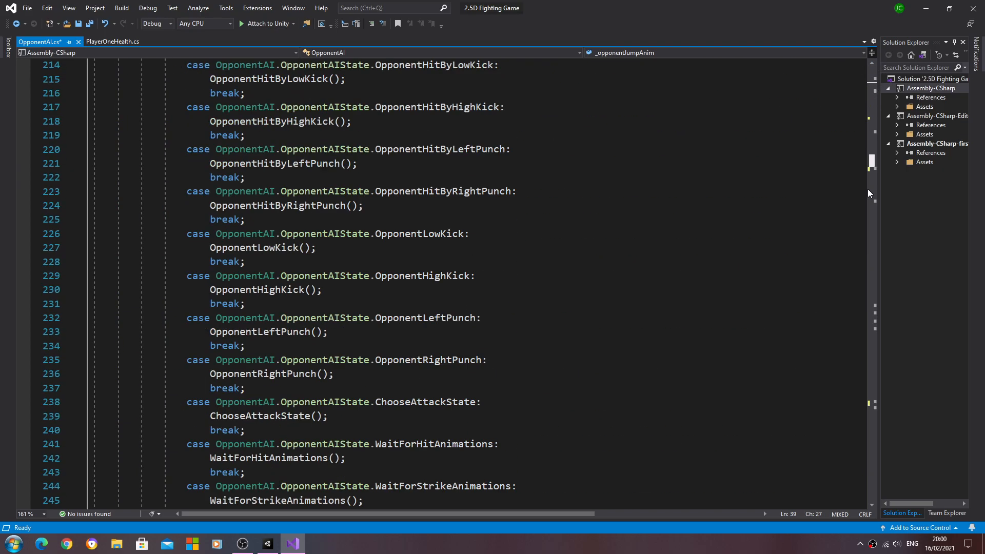
- Highlight the OpponentIdleAnimation method for reference and save OpponentAI.cs
scroll(down, 3)
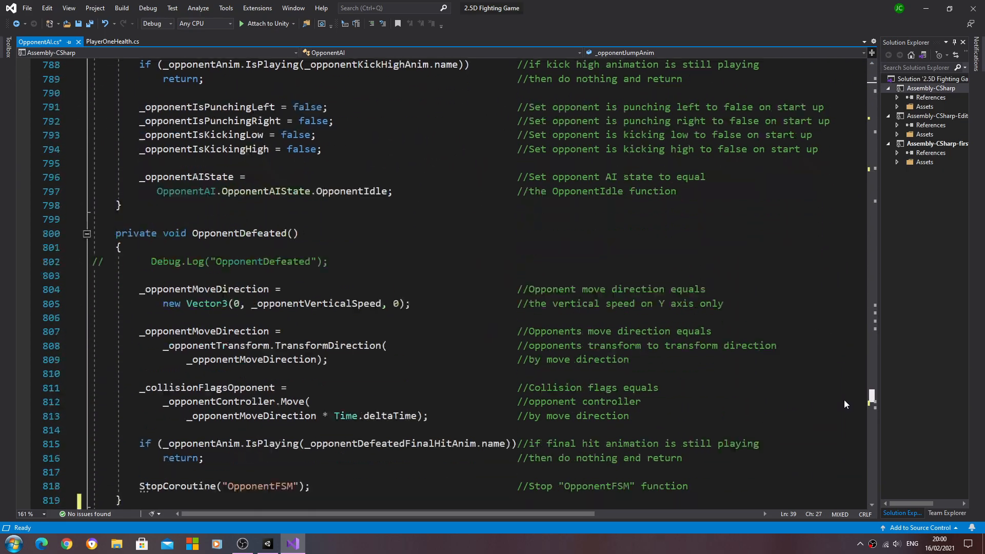
scroll(down, 3)
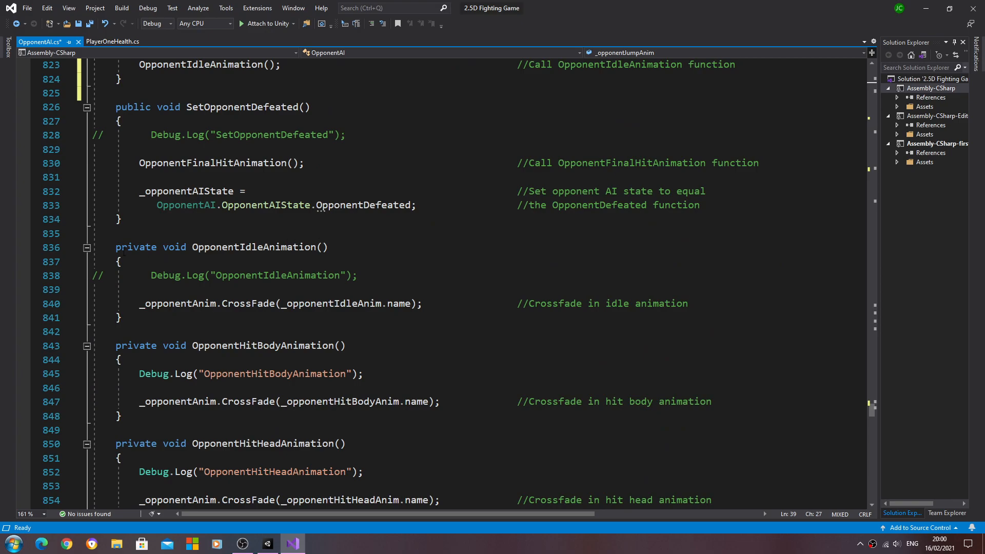
drag(116, 247, 122, 317)
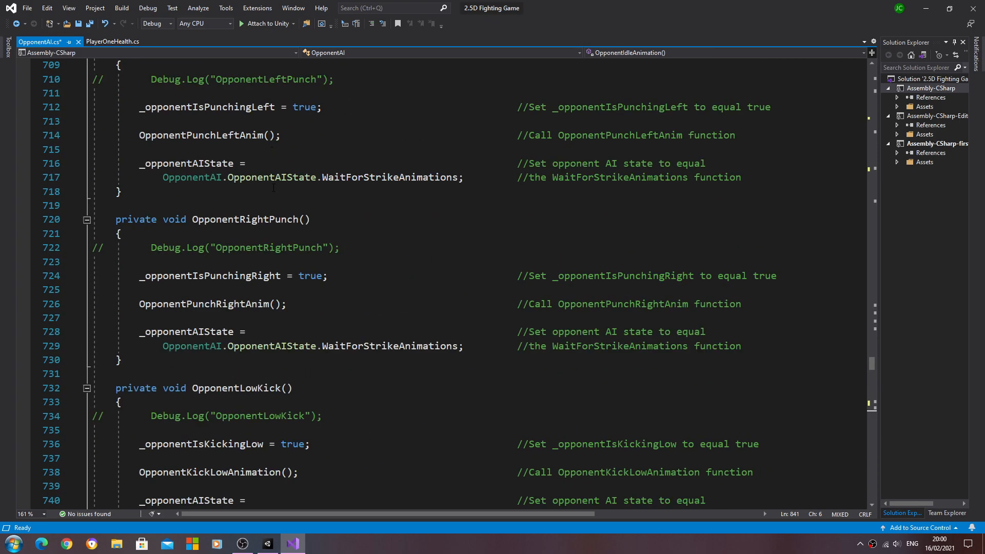
scroll(up, 3)
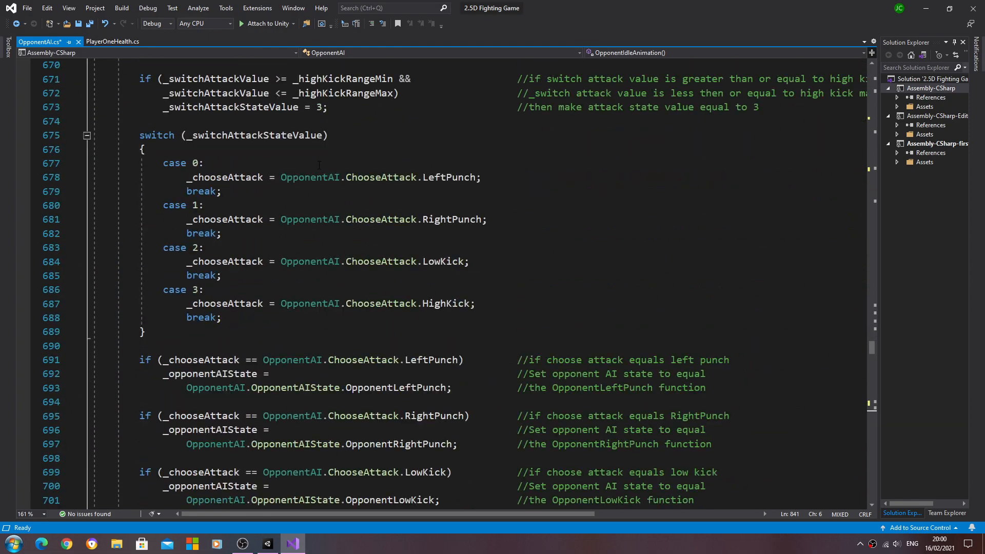
scroll(down, 3)
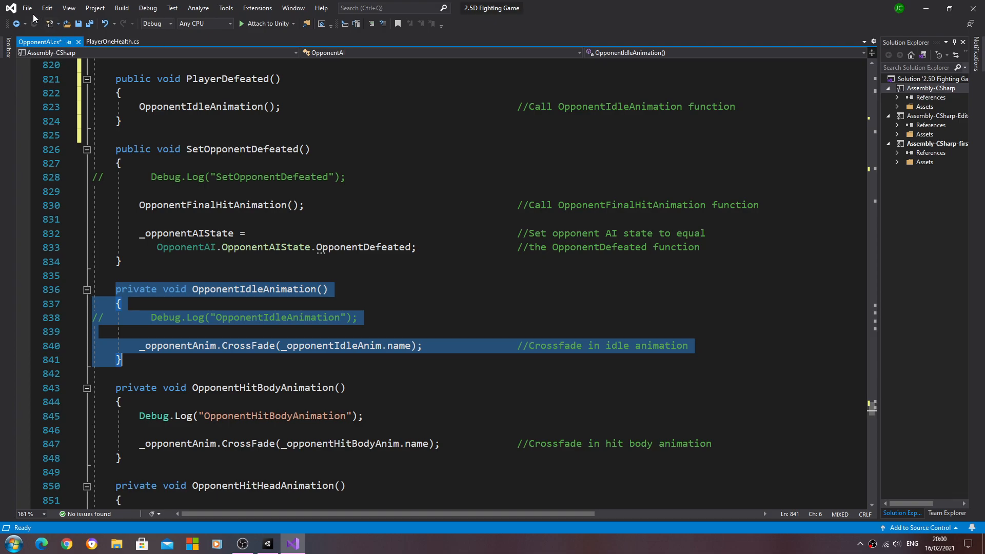
key(ctrl+s)
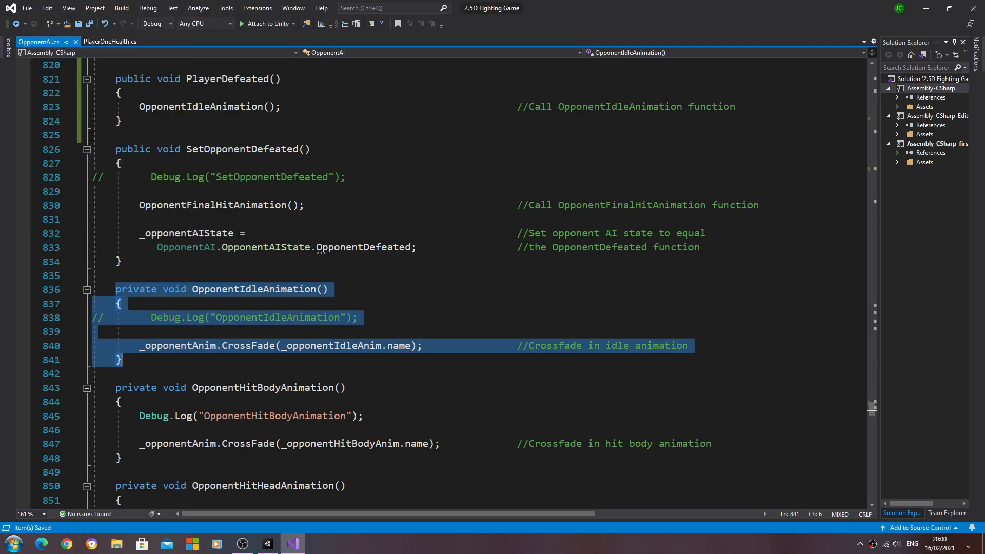
scroll(down, 3)
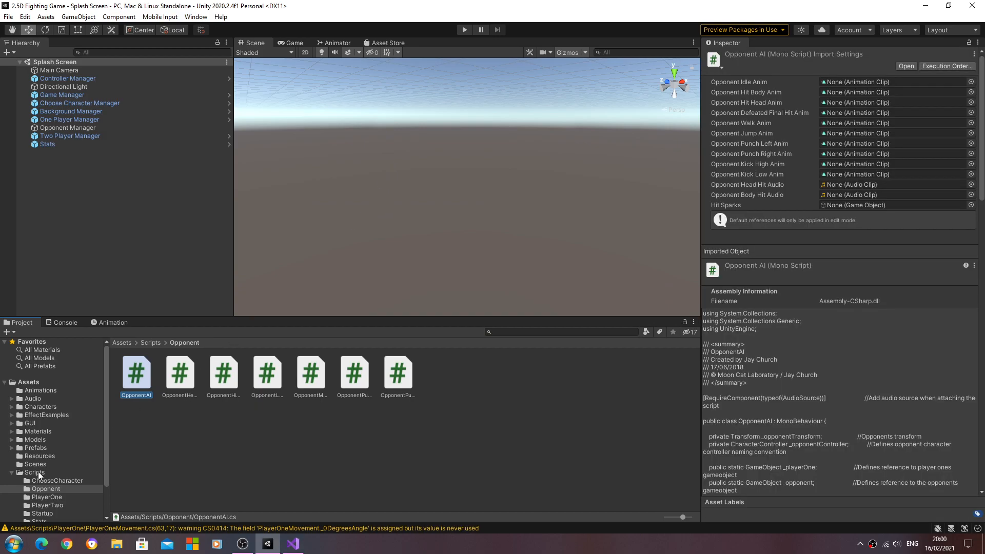
- Open PlayerOneMovement.cs from the Scripts > PlayerOne folder in Visual Studio
click(46, 496)
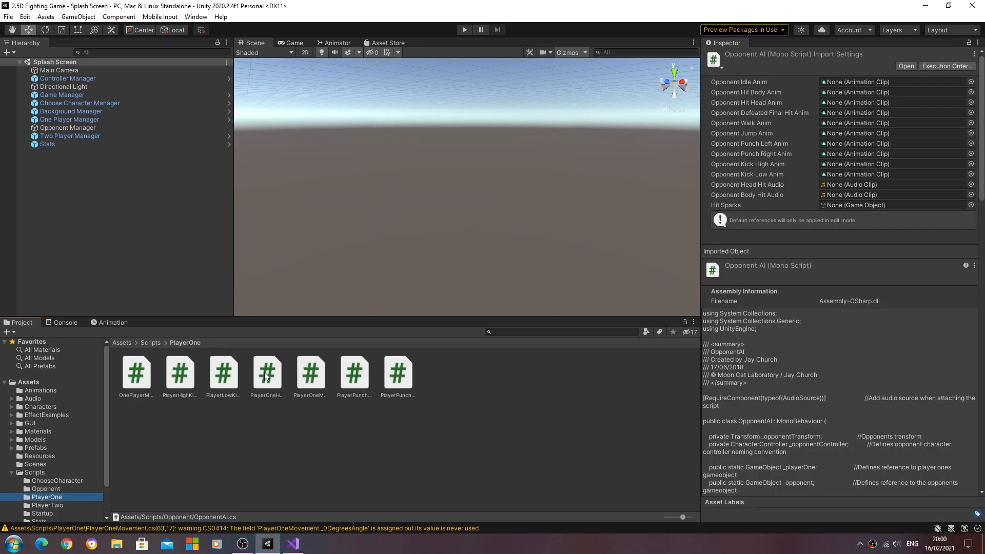
click(310, 372)
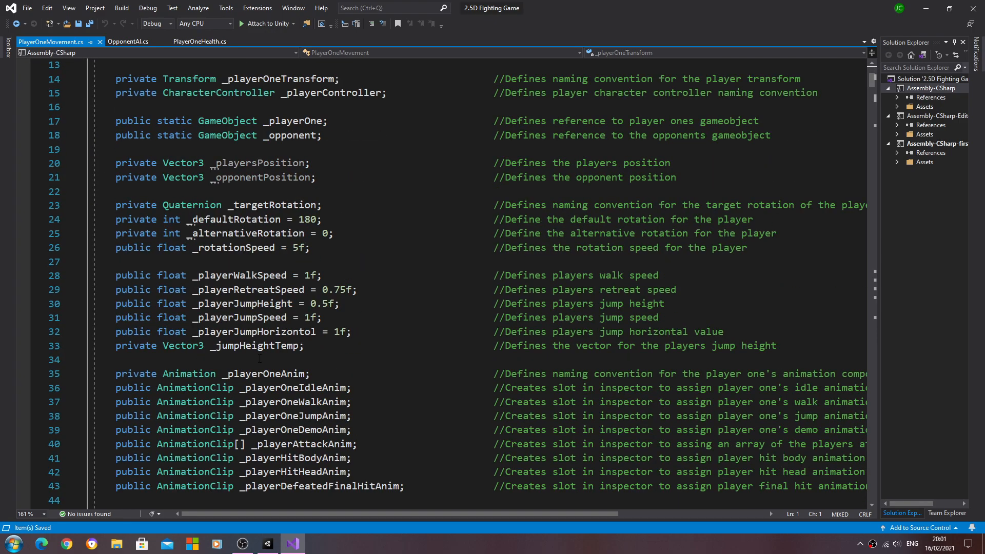
- Jump from the PlayerDefeated() call to its definition via Go To Definition
scroll(down, 3)
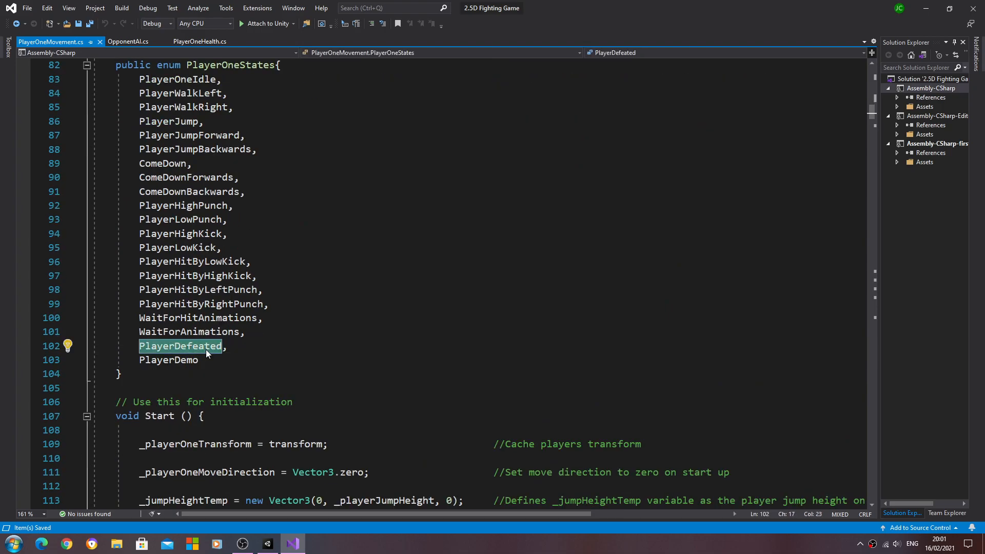
scroll(down, 3)
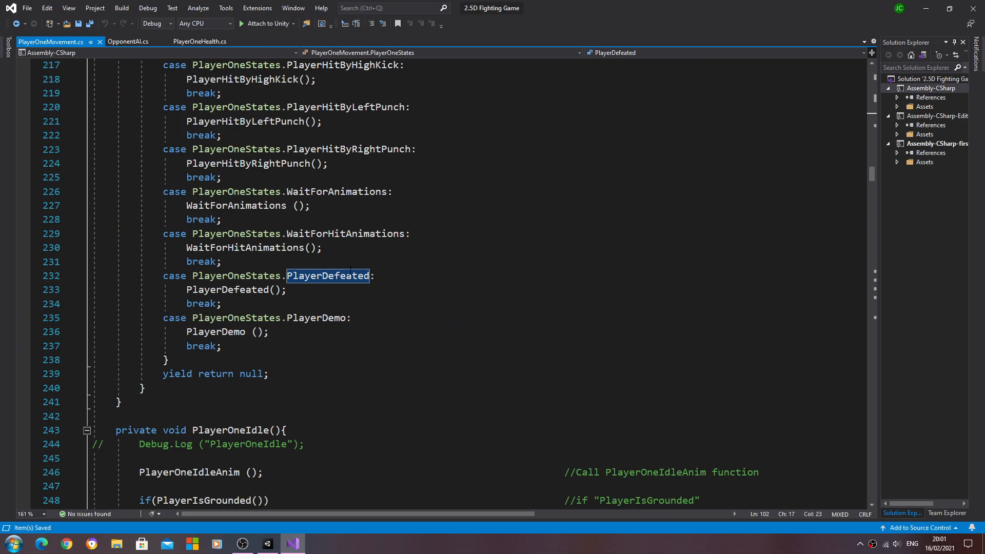
right_click(225, 289)
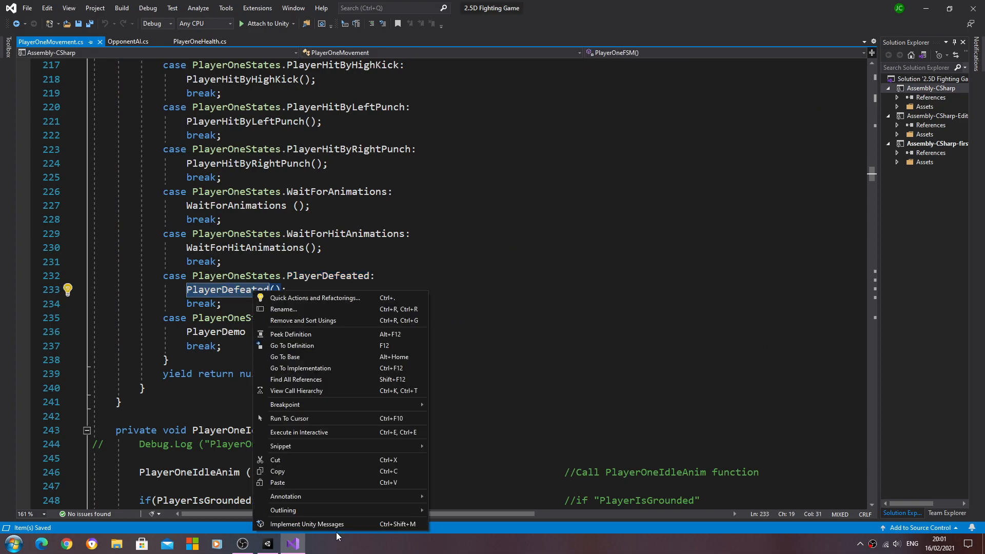
click(296, 380)
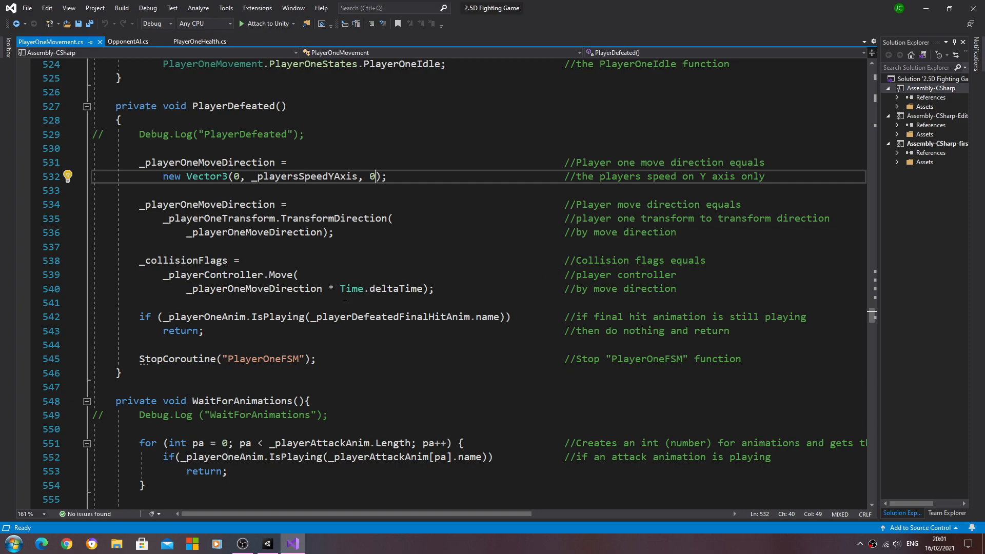
mouse_move(258, 359)
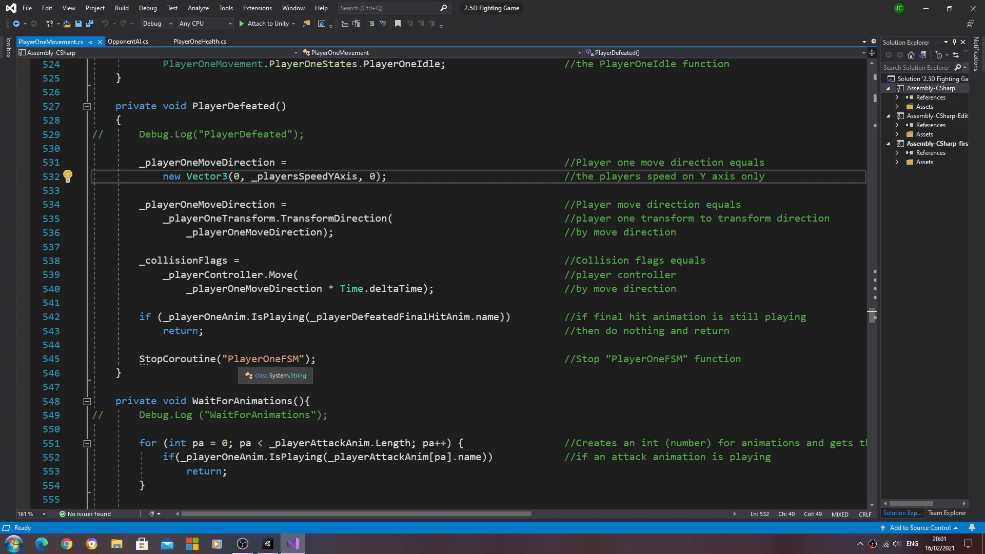
right_click(216, 359)
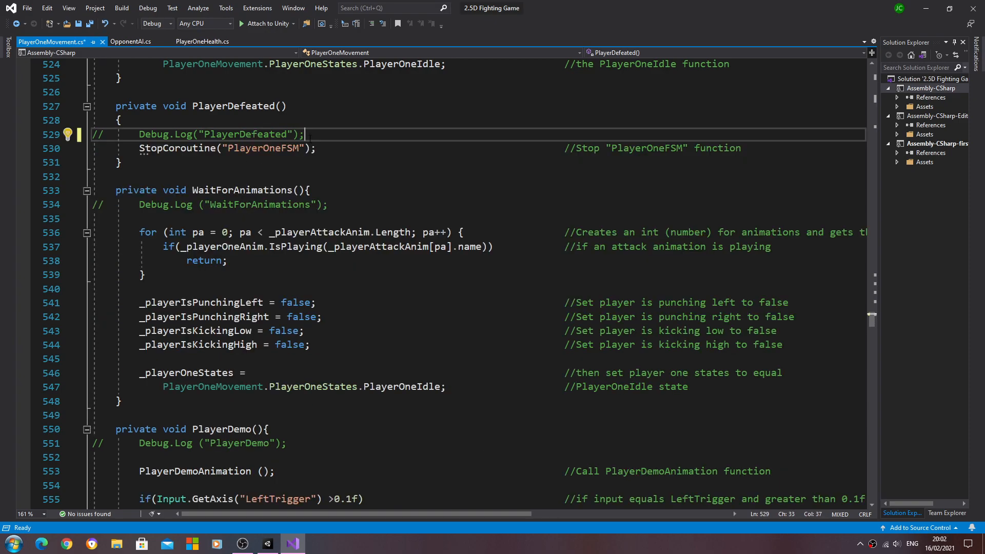
- Leave PlayerDefeated with only StopCoroutine("PlayerOneFSM"), save all scripts and minimize Visual Studio
key(enter)
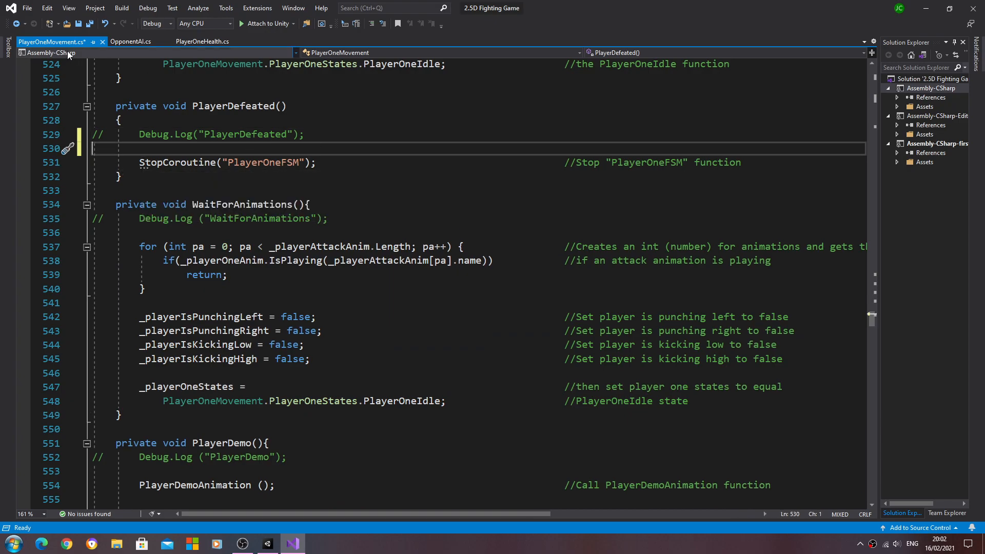
click(27, 7)
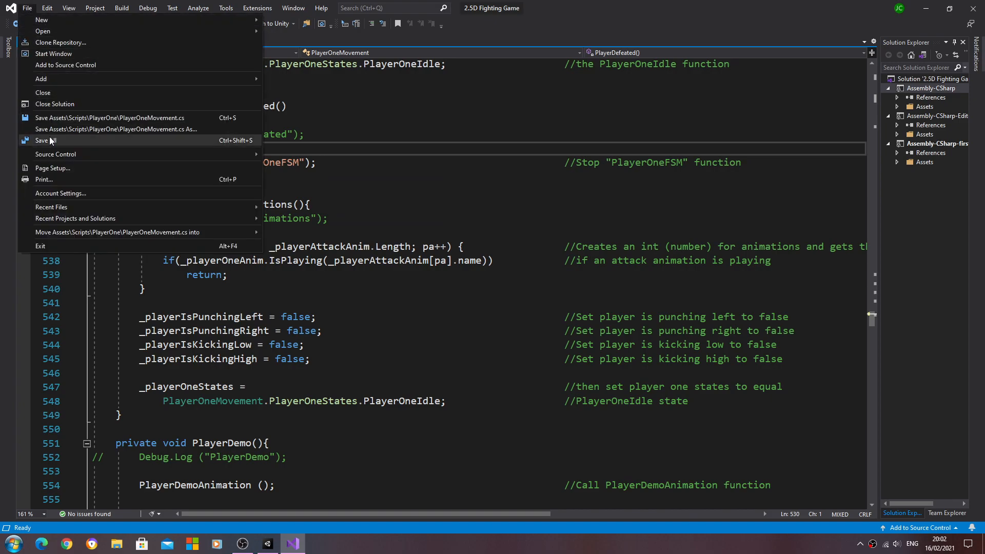
click(46, 140)
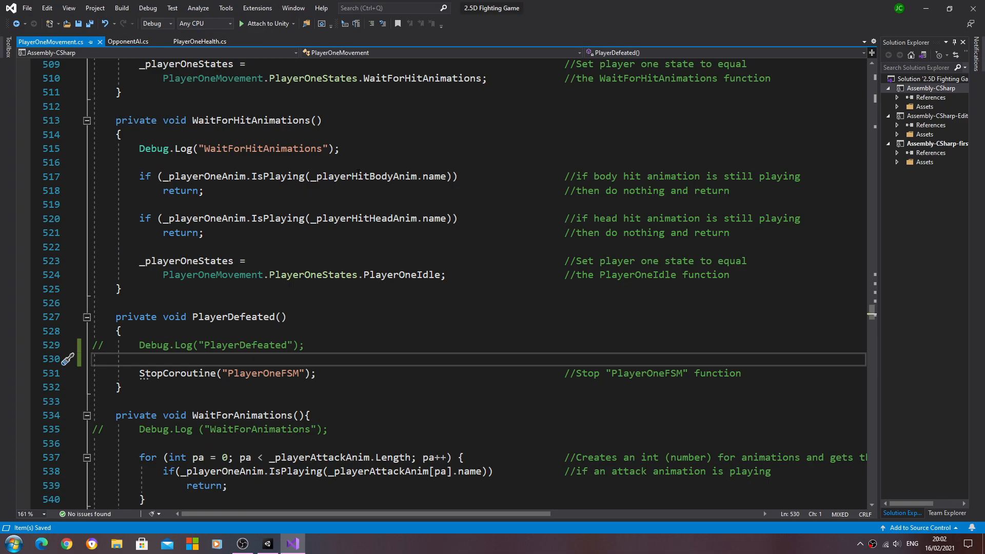
scroll(down, 3)
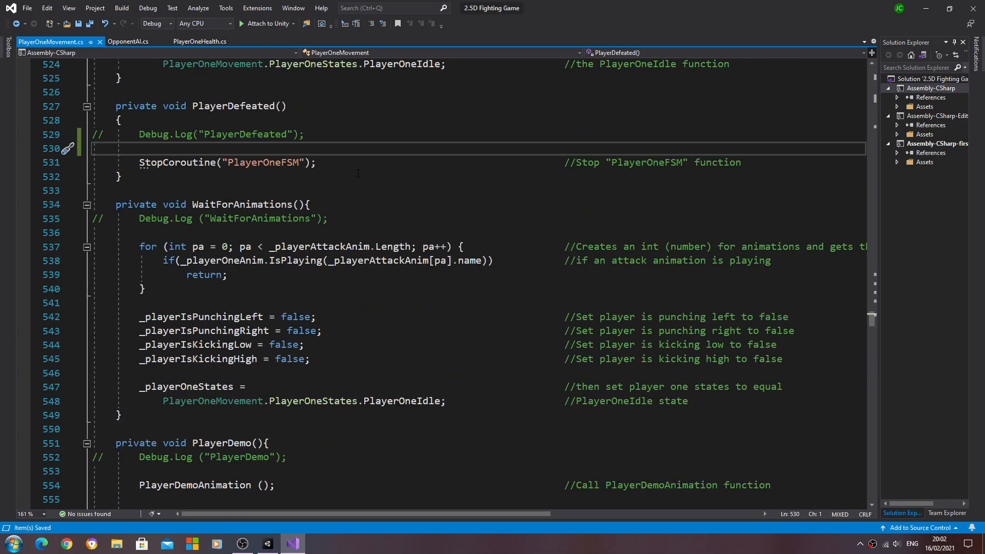
click(26, 7)
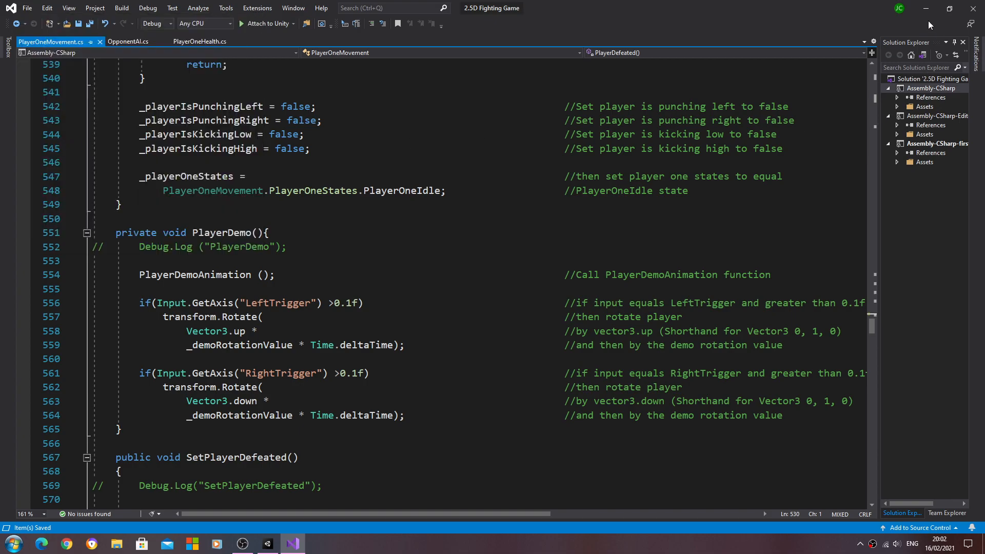
click(267, 544)
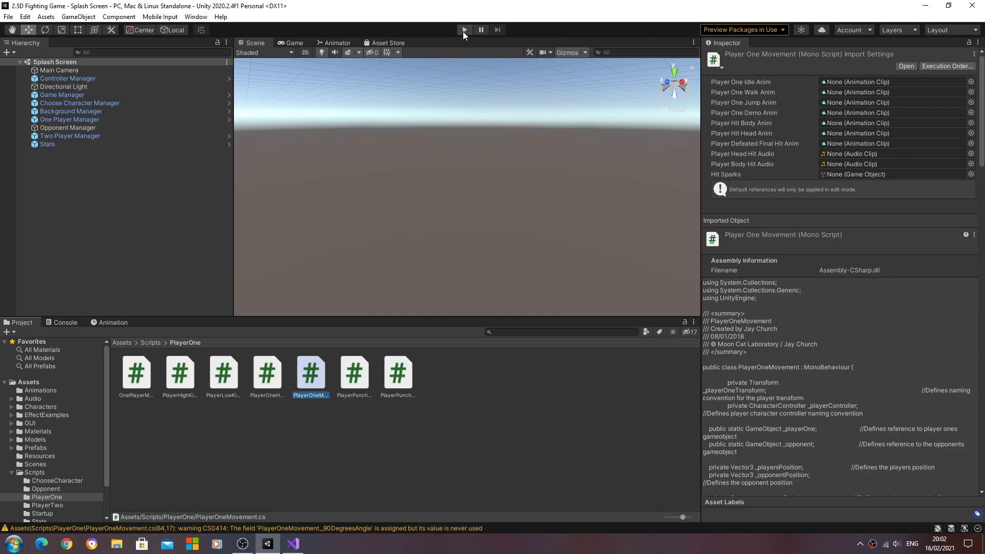
- Play Scene1 until player one lies defeated with the opponent idle, checking the Console for errors
click(463, 30)
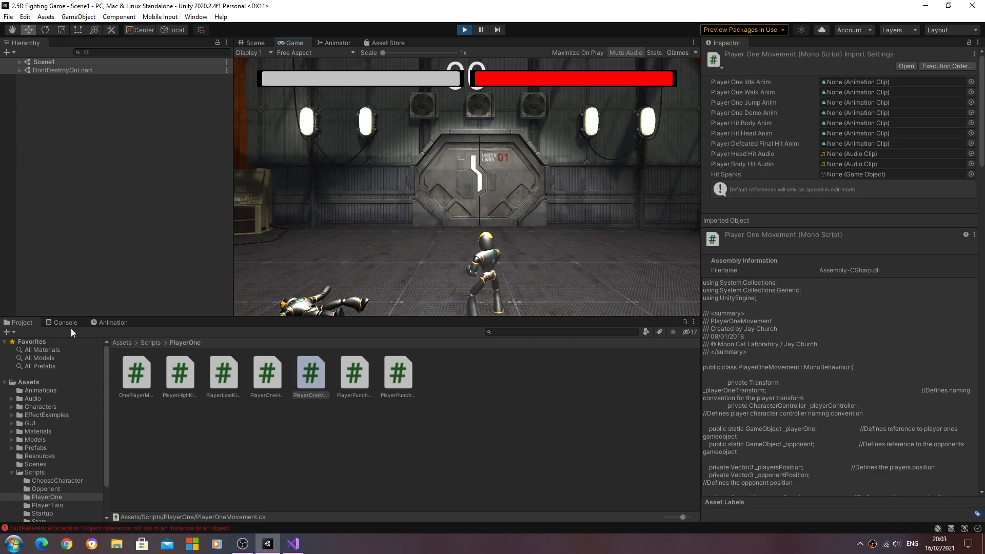
click(64, 322)
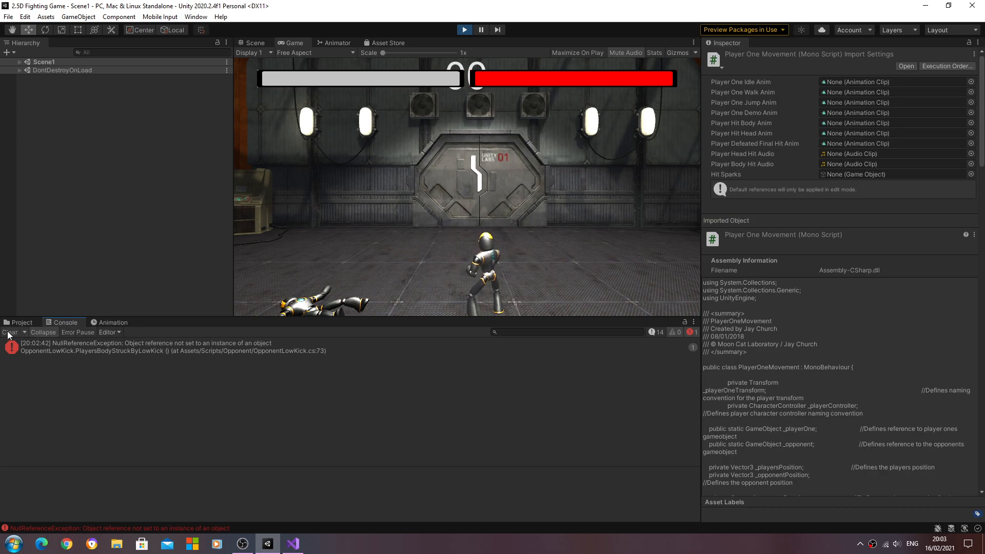
click(21, 322)
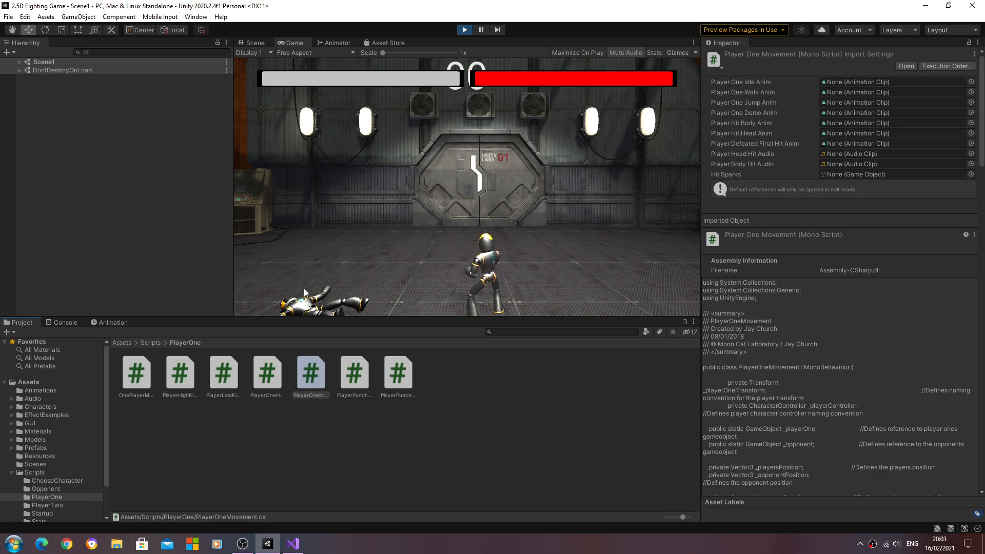
mouse_move(420, 294)
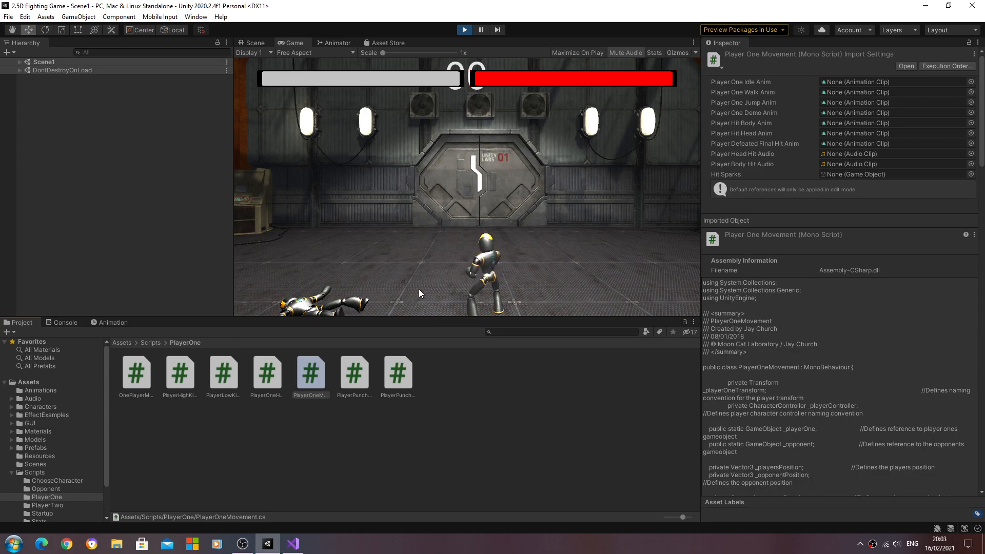
mouse_move(498, 288)
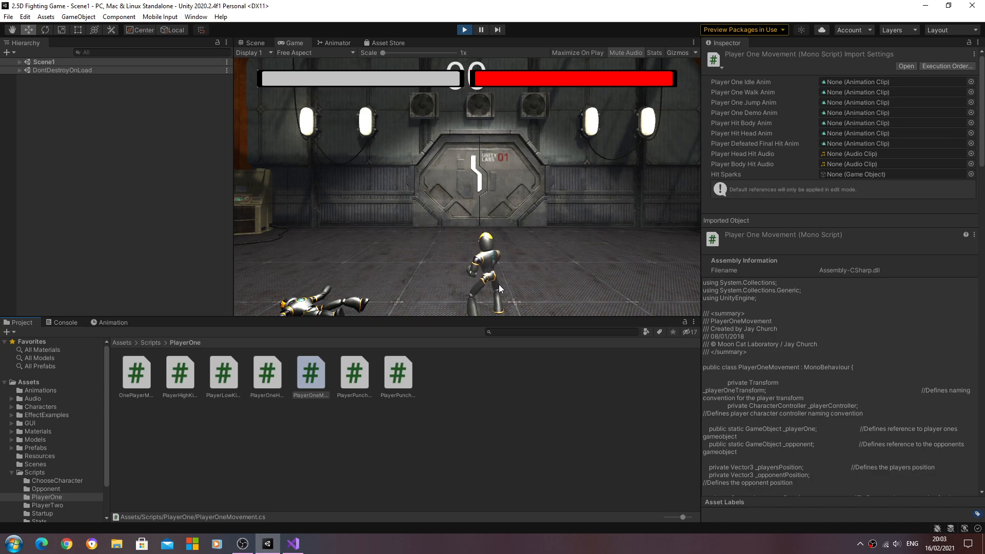
mouse_move(511, 267)
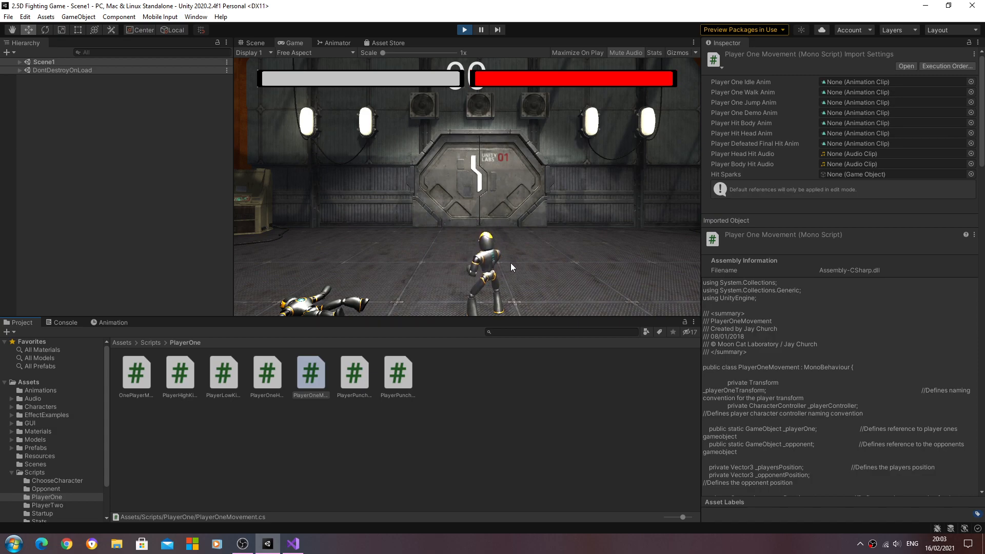